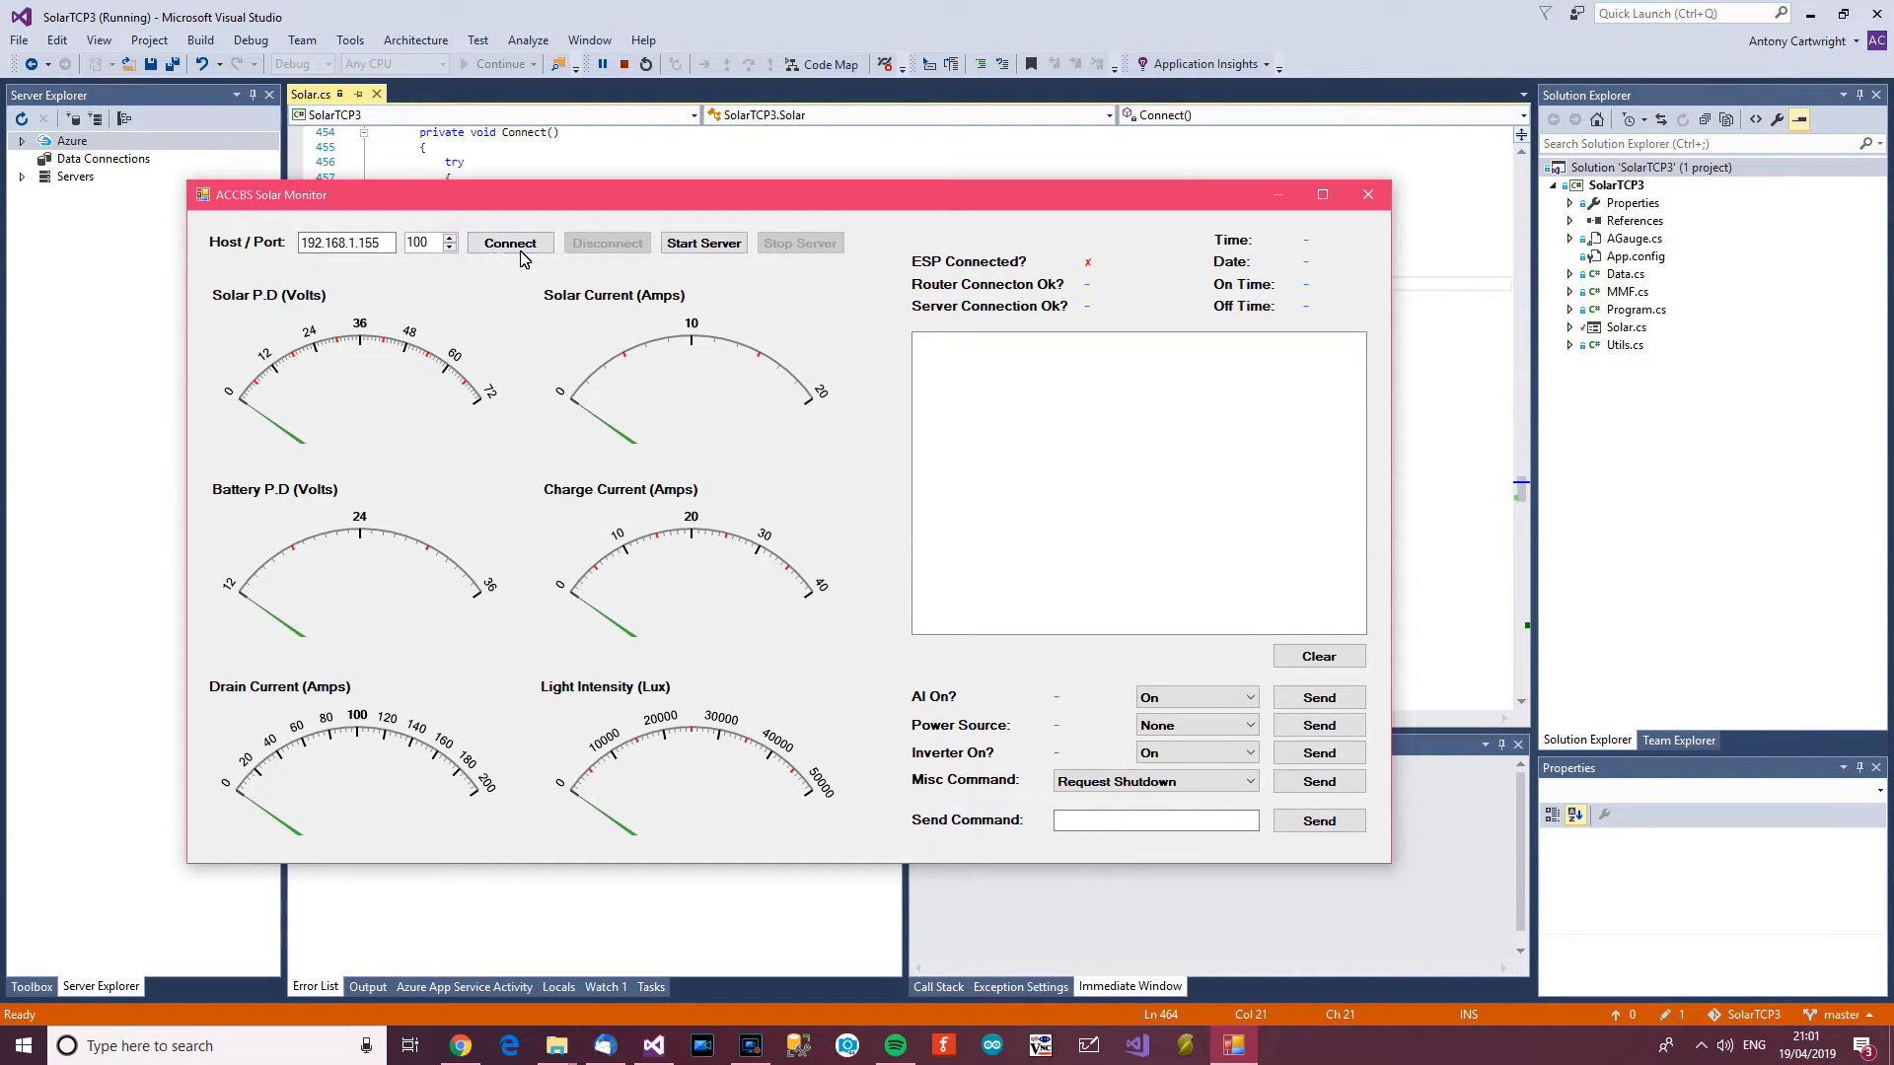
Connect to the ESP at host 192.168.1.155, port 100, and let the data log stream in.
left_click(509, 243)
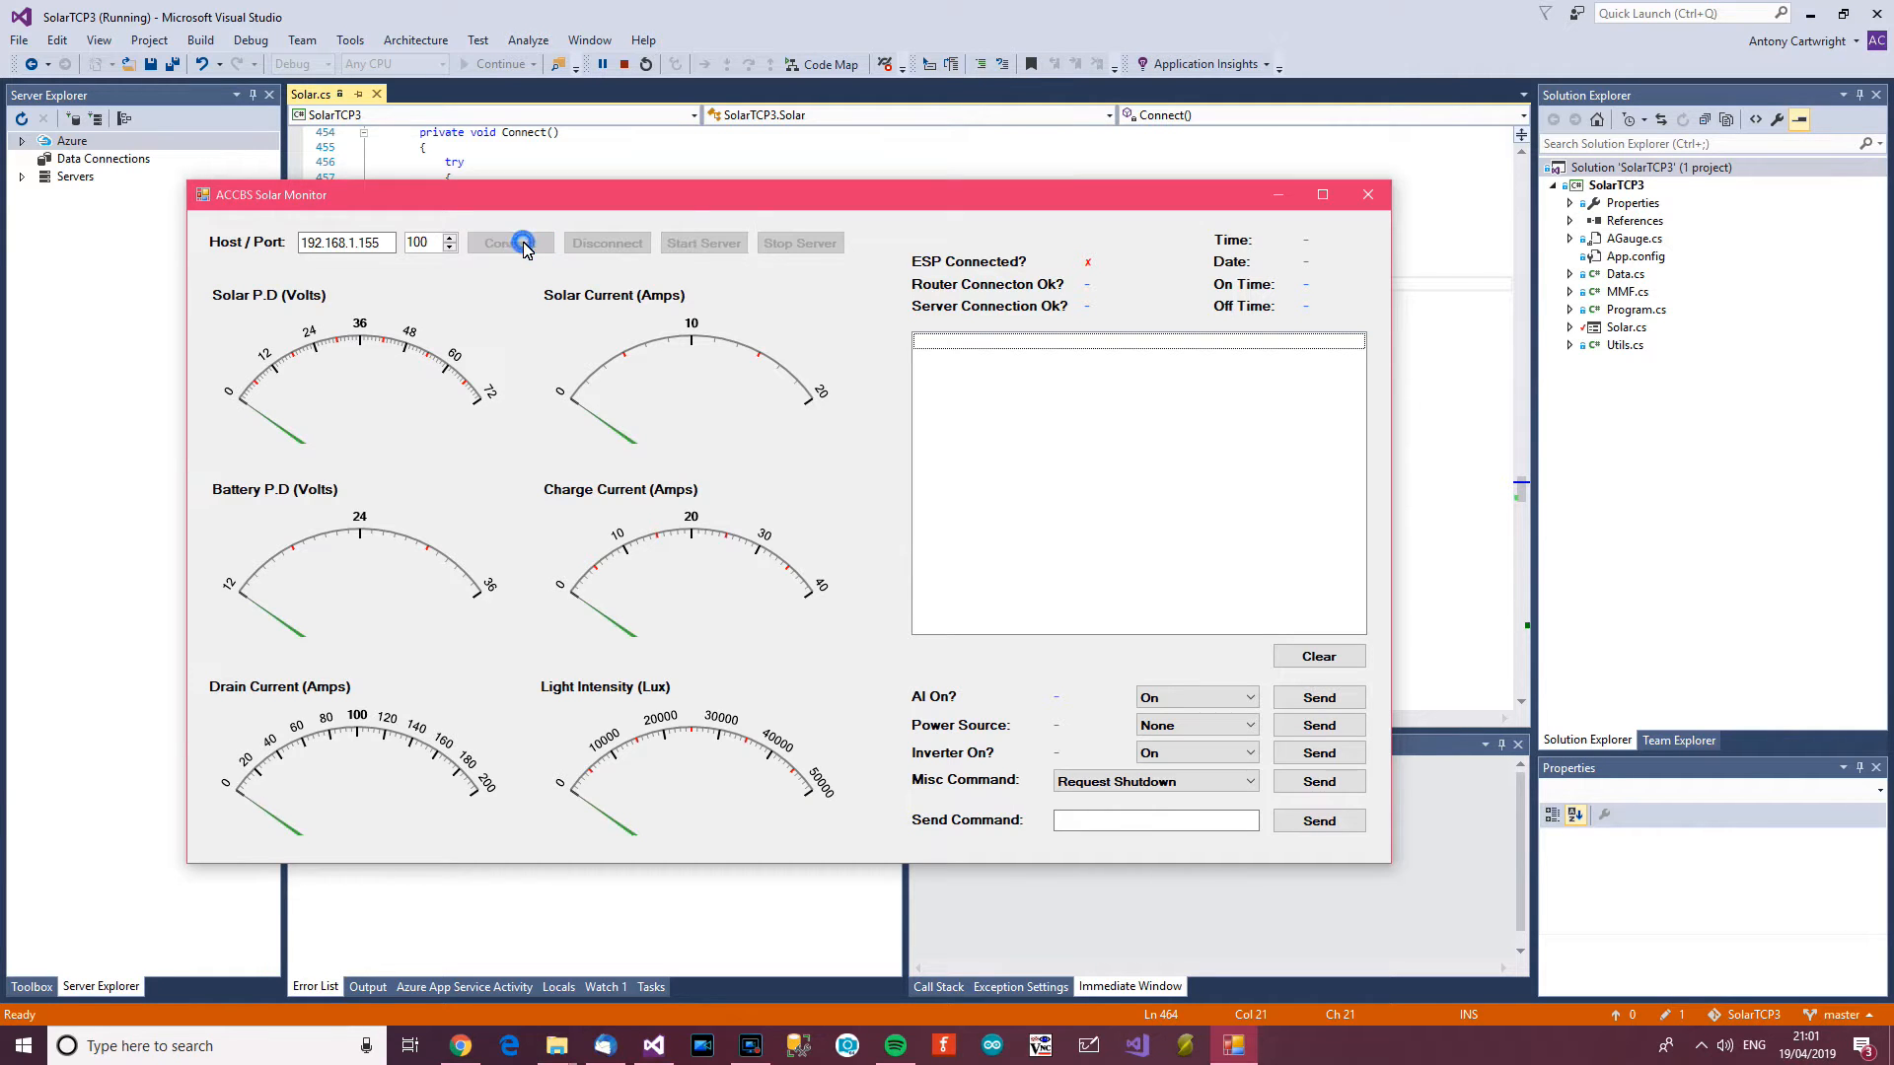
left_click(509, 243)
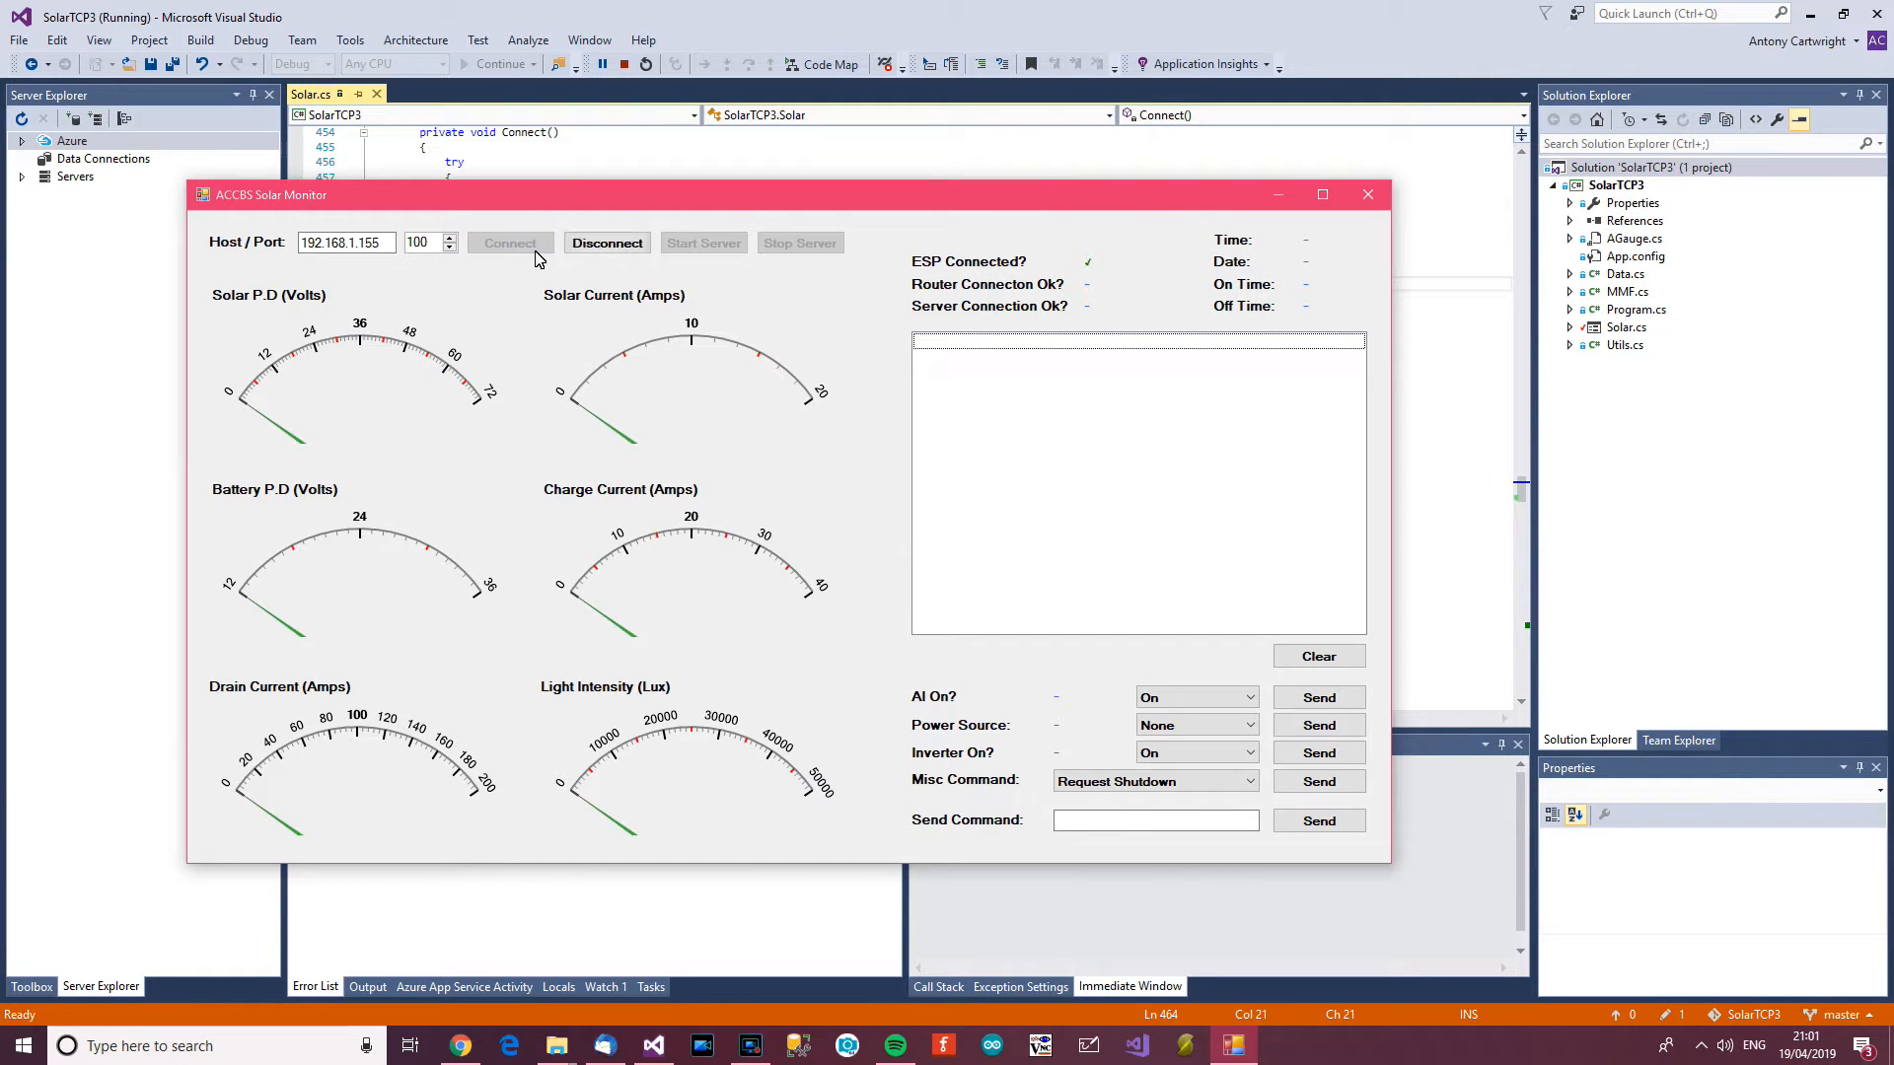
left_click(509, 242)
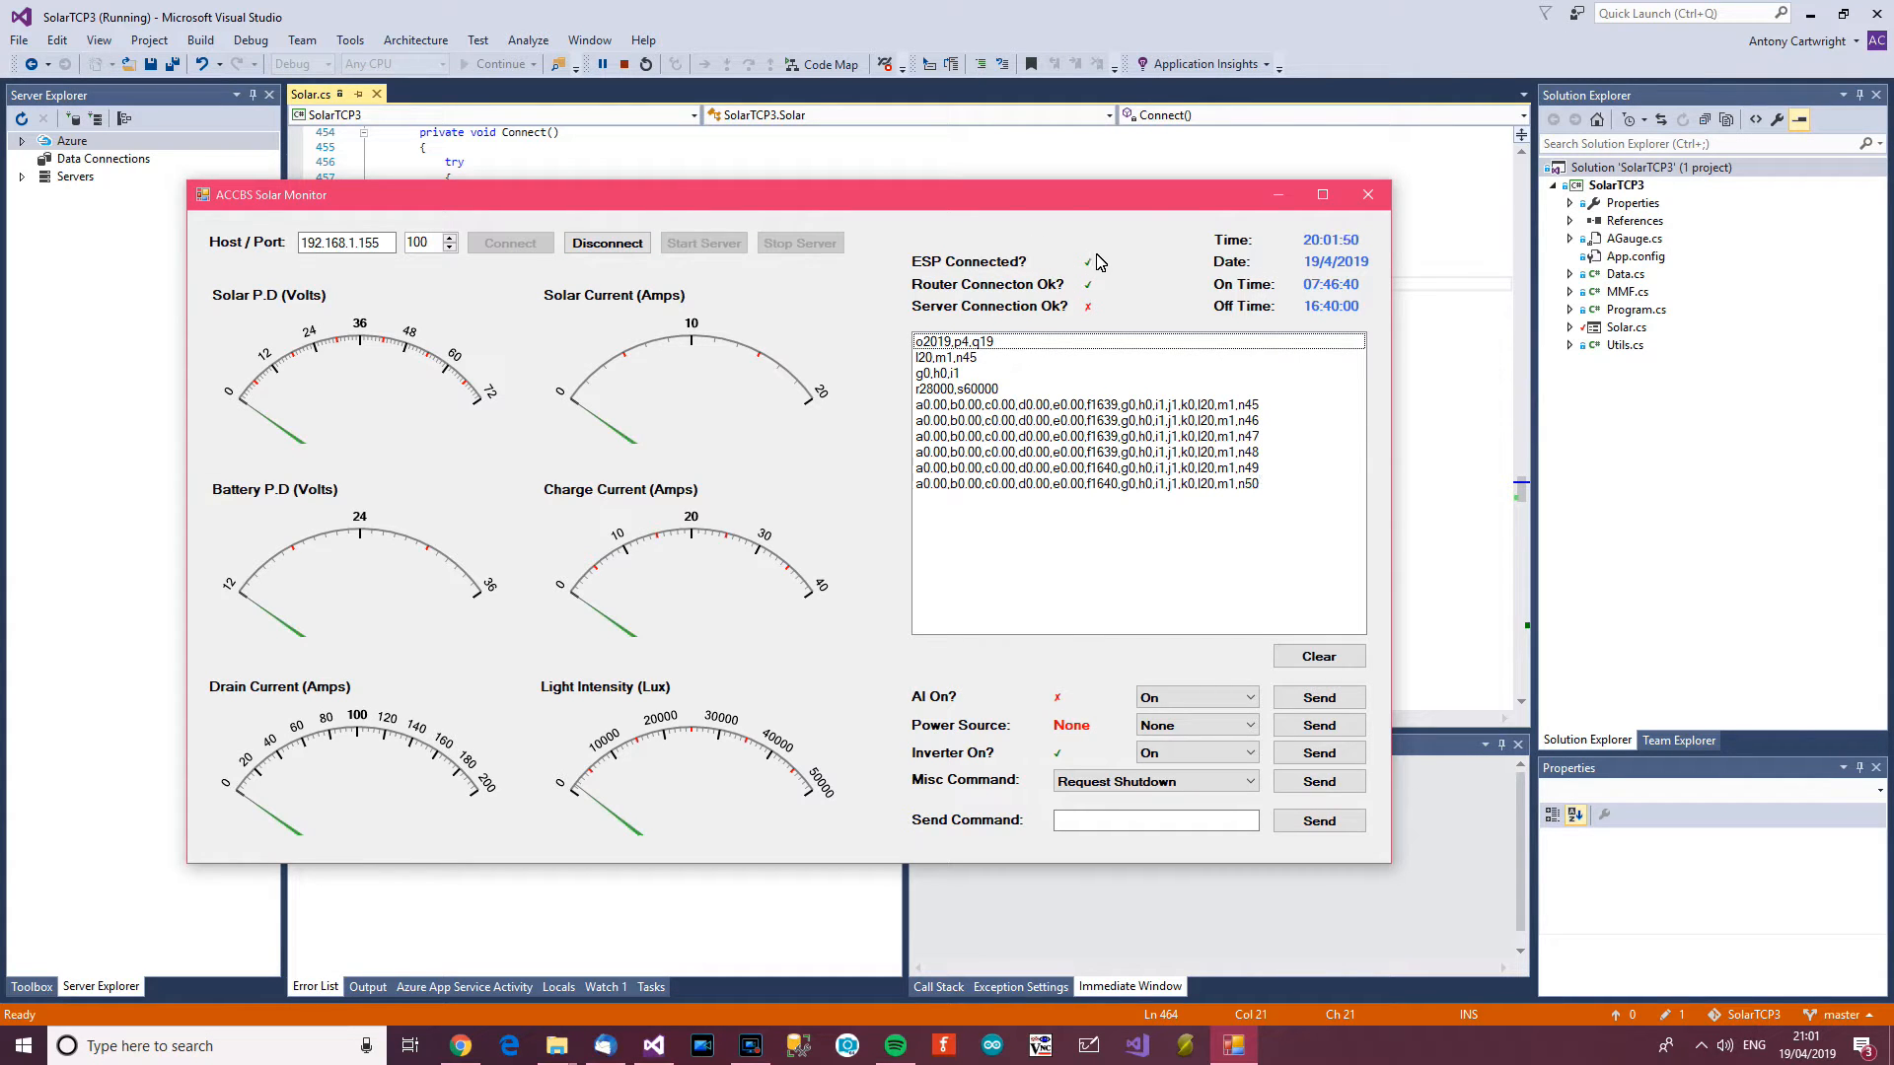
mouse_move(1203, 314)
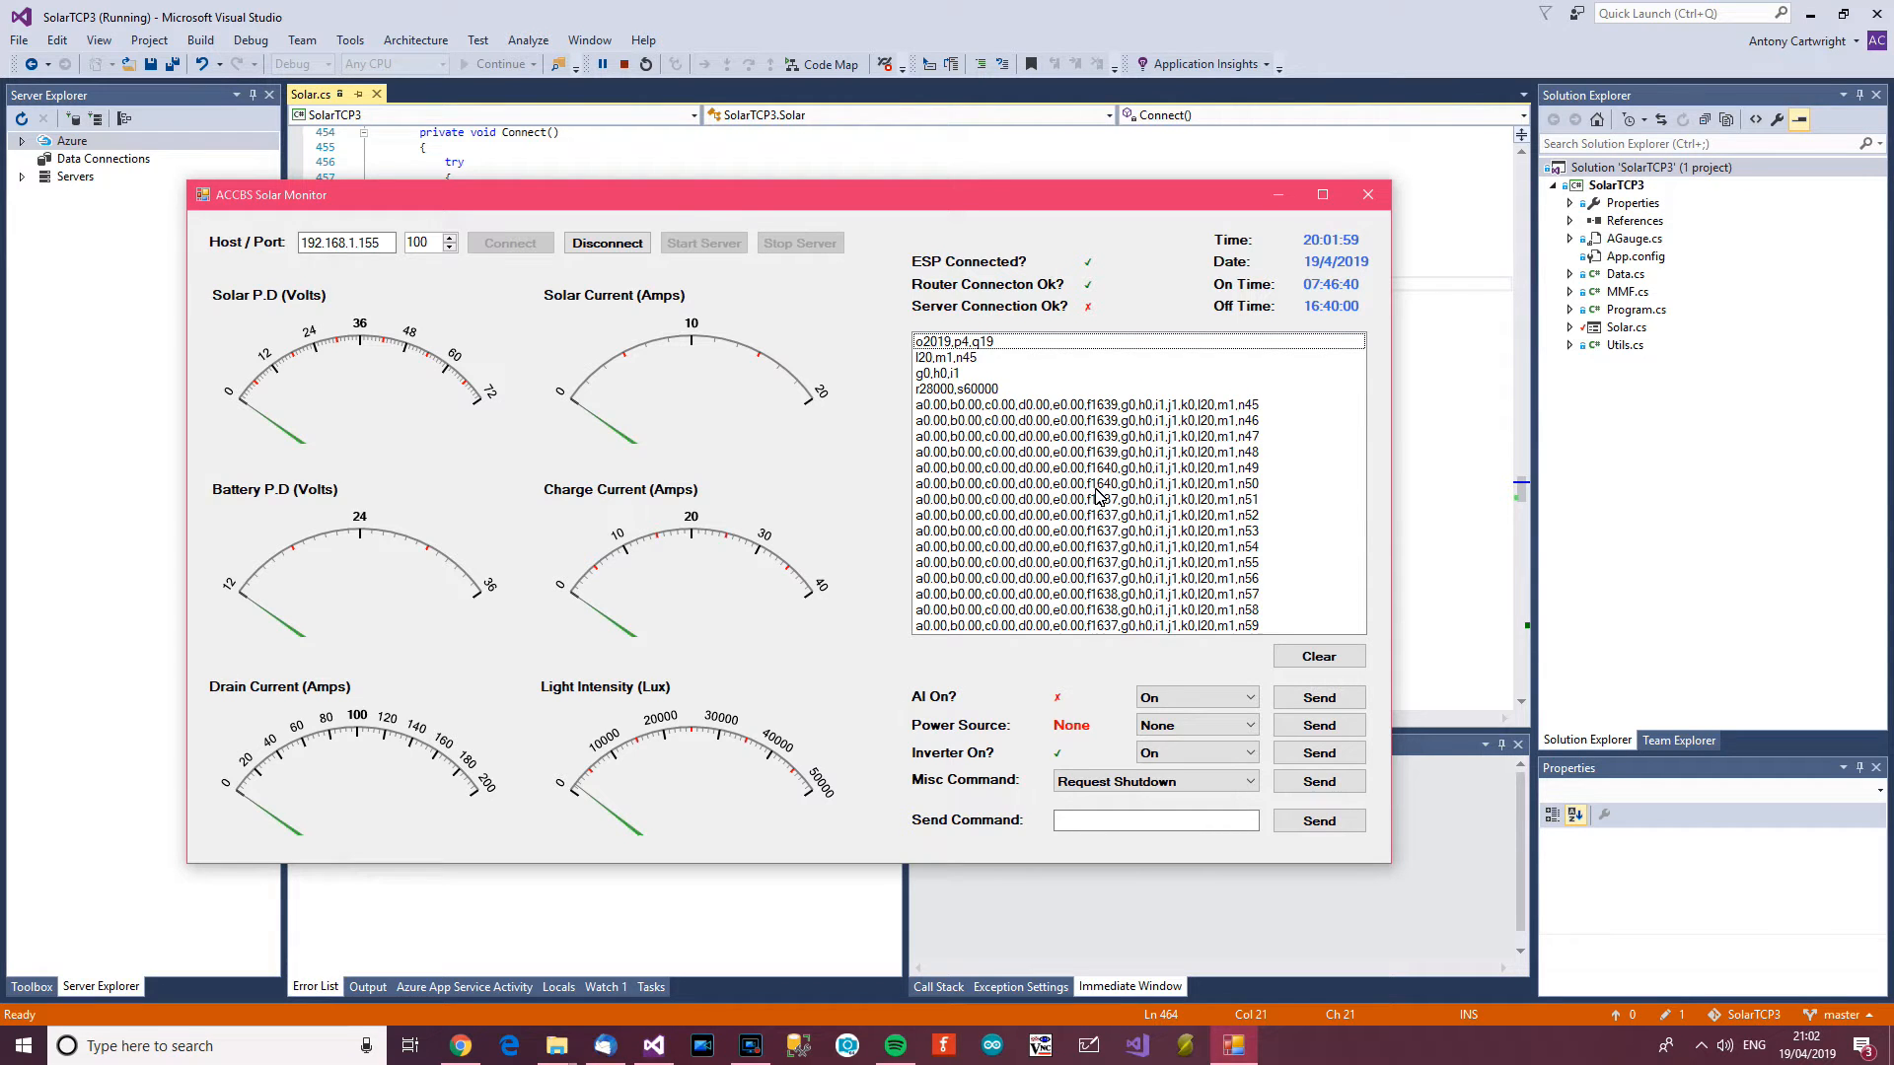
left_click(1083, 467)
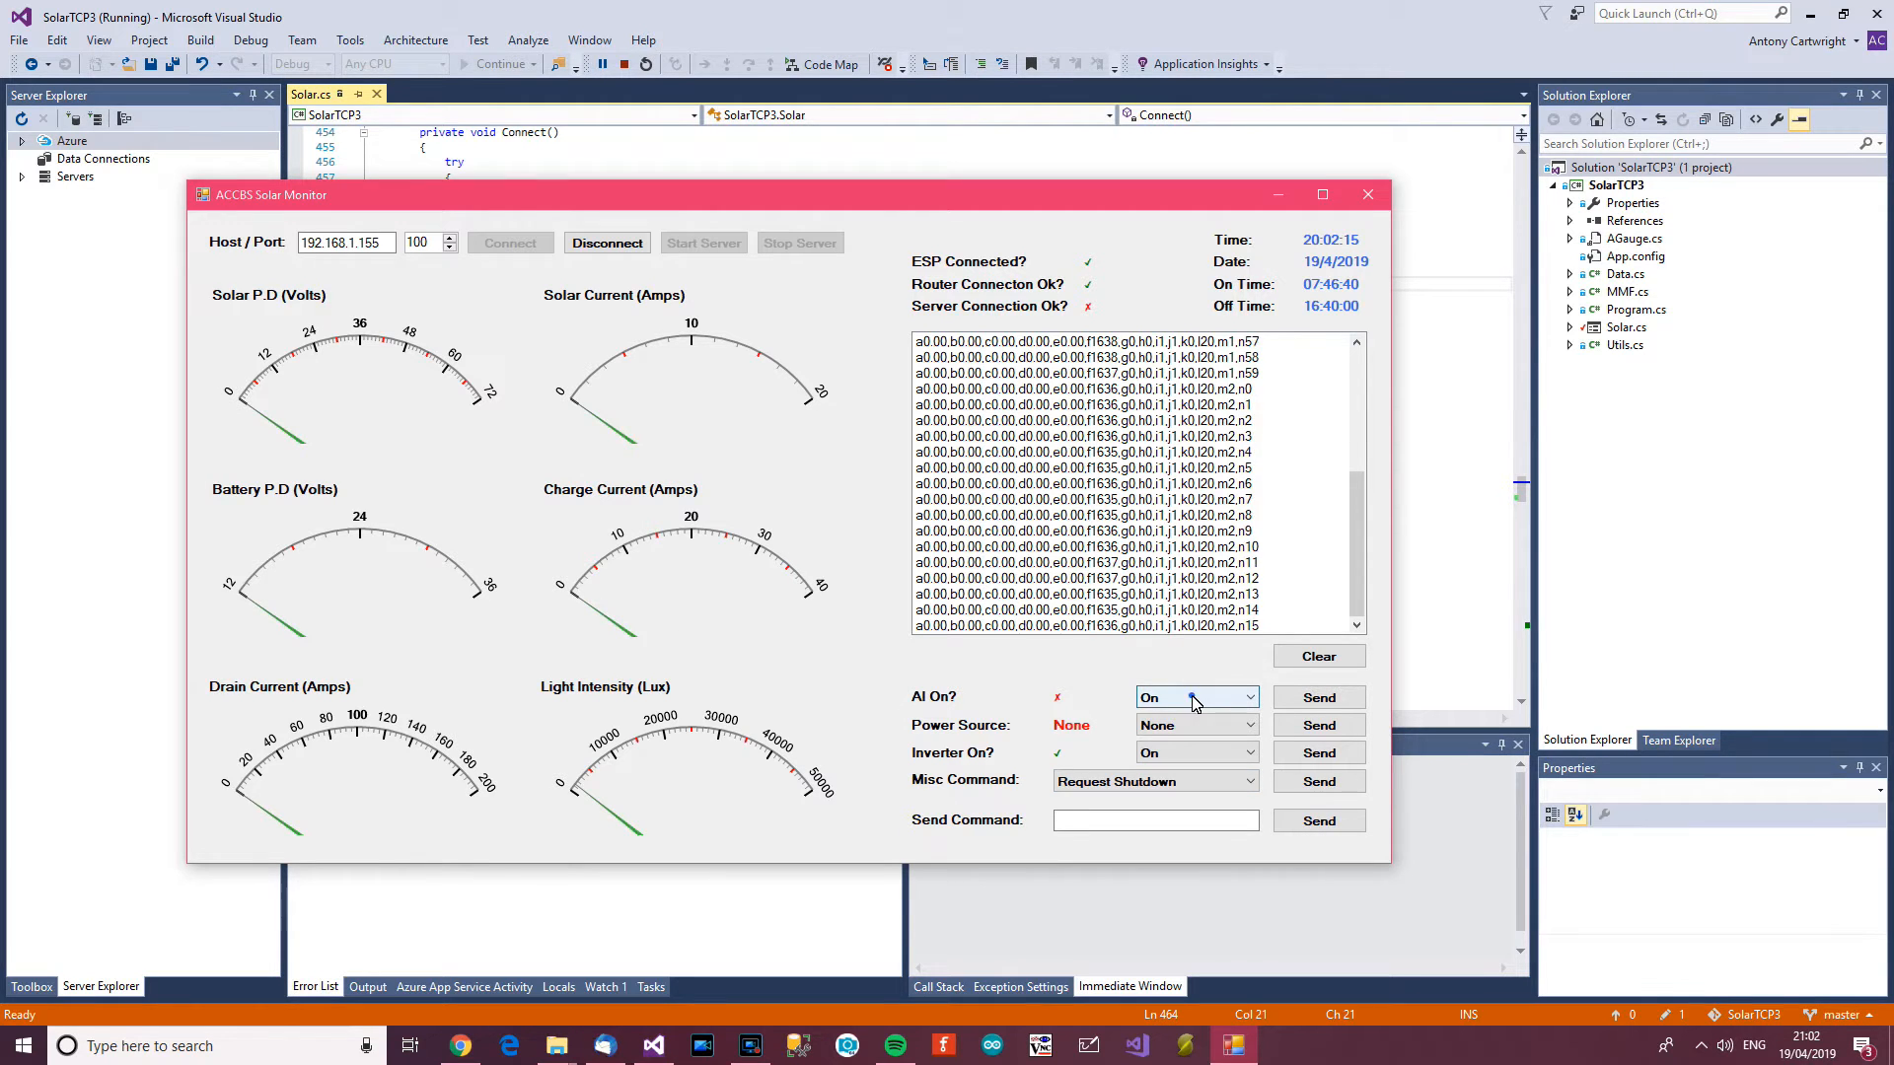
Send an AI Off command to the device, then an AI On command.
left_click(1244, 696)
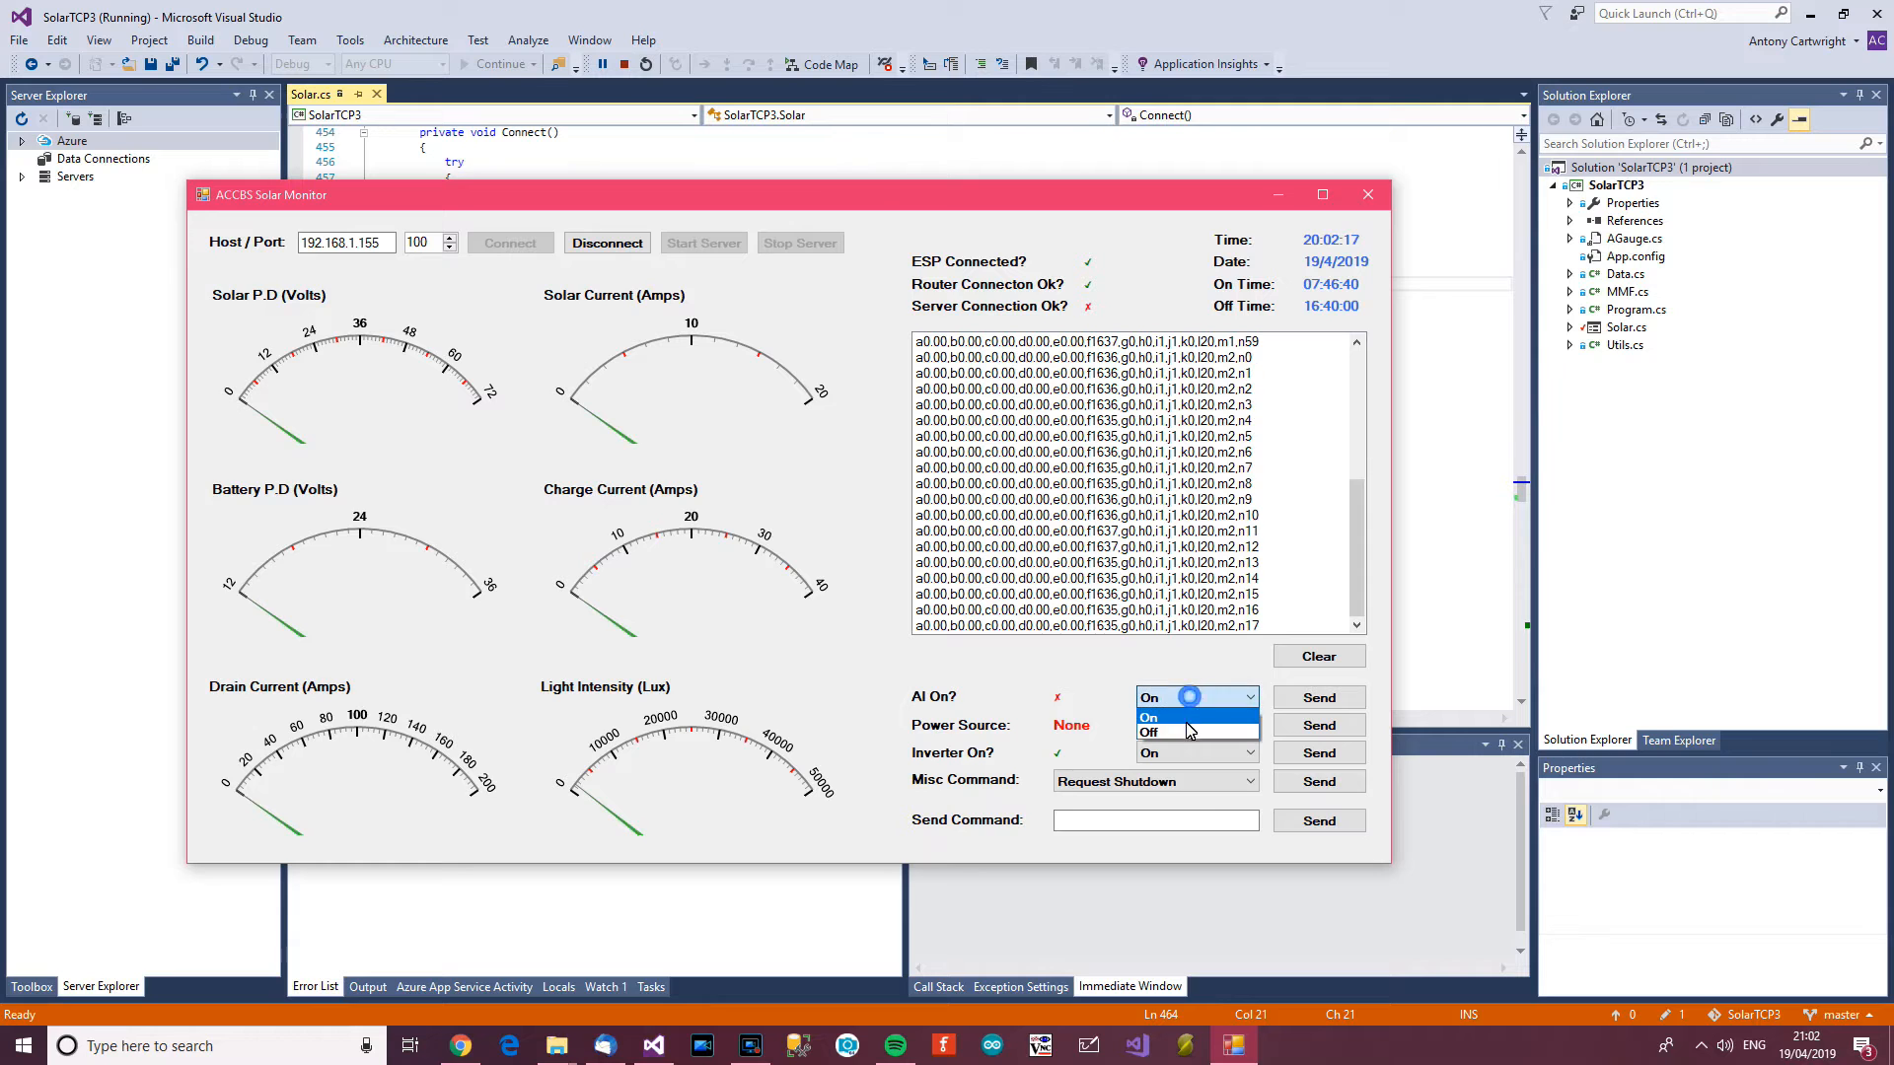
left_click(1149, 732)
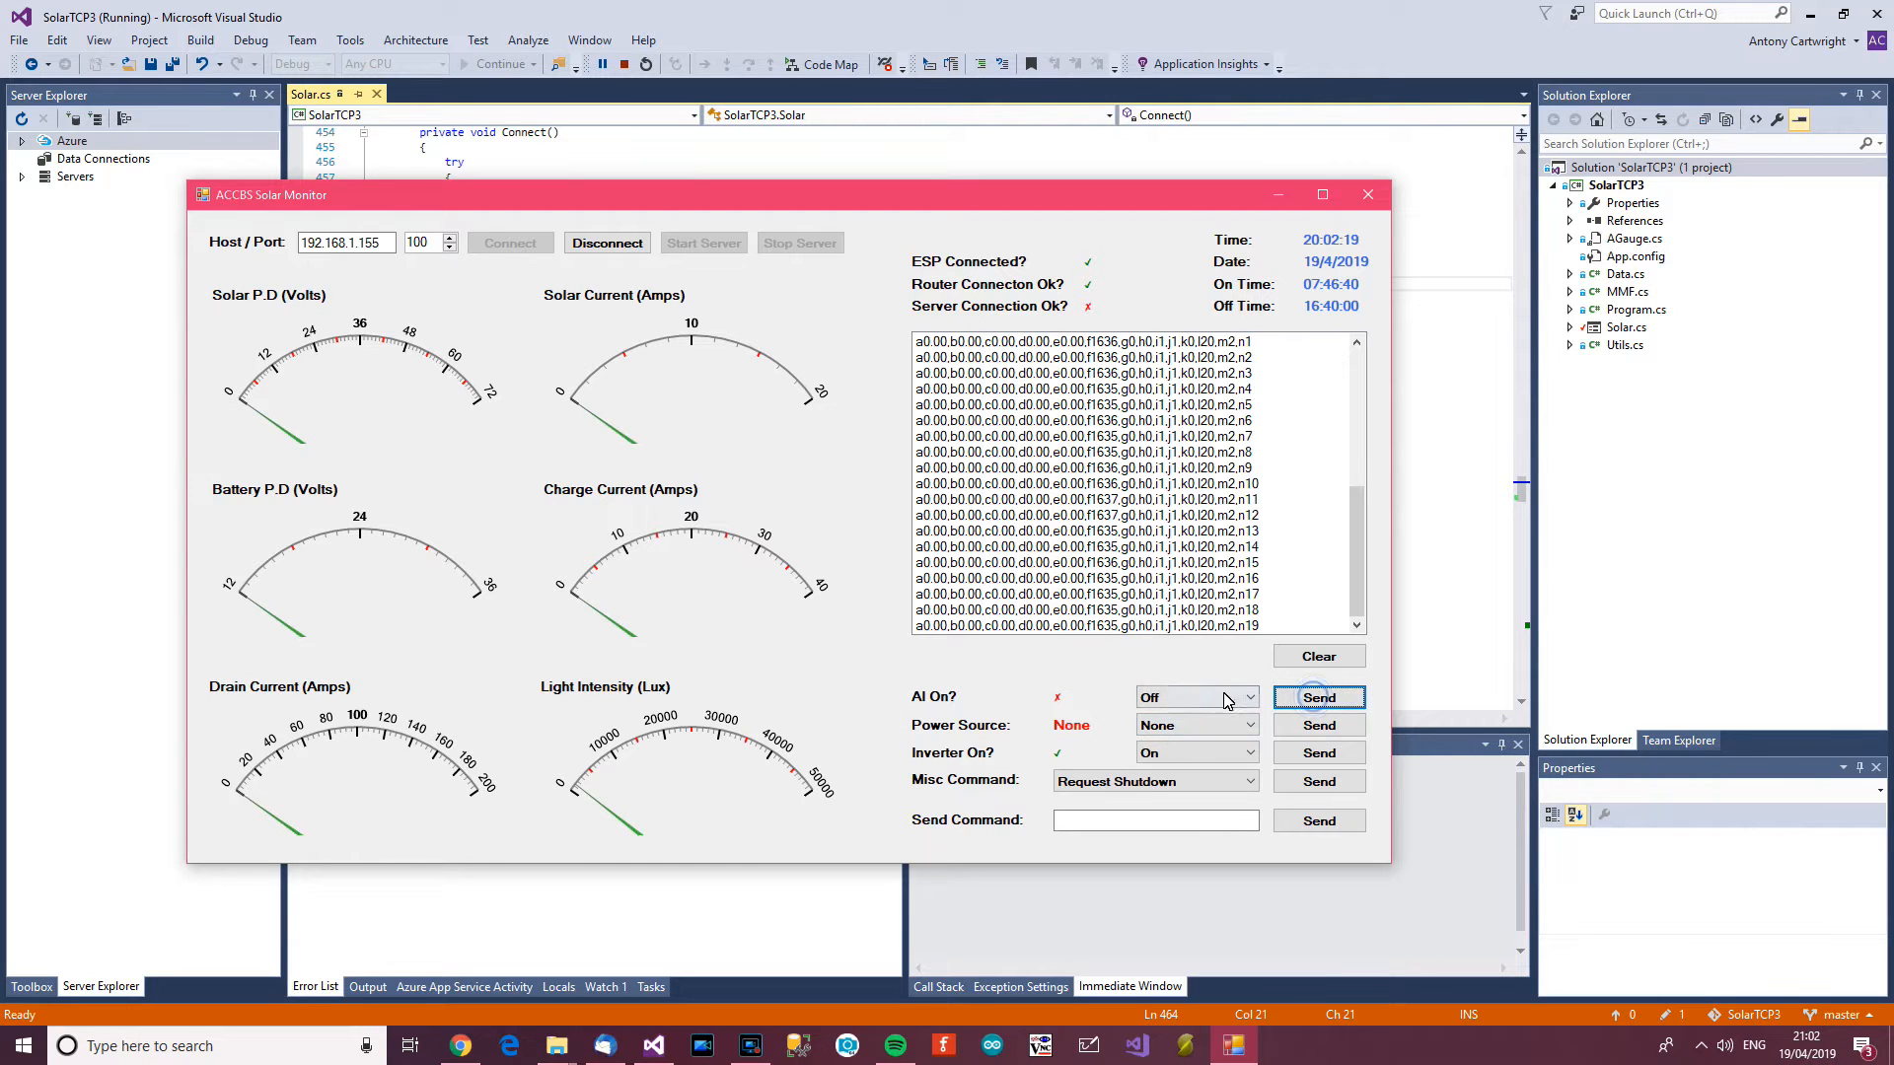
left_click(1318, 696)
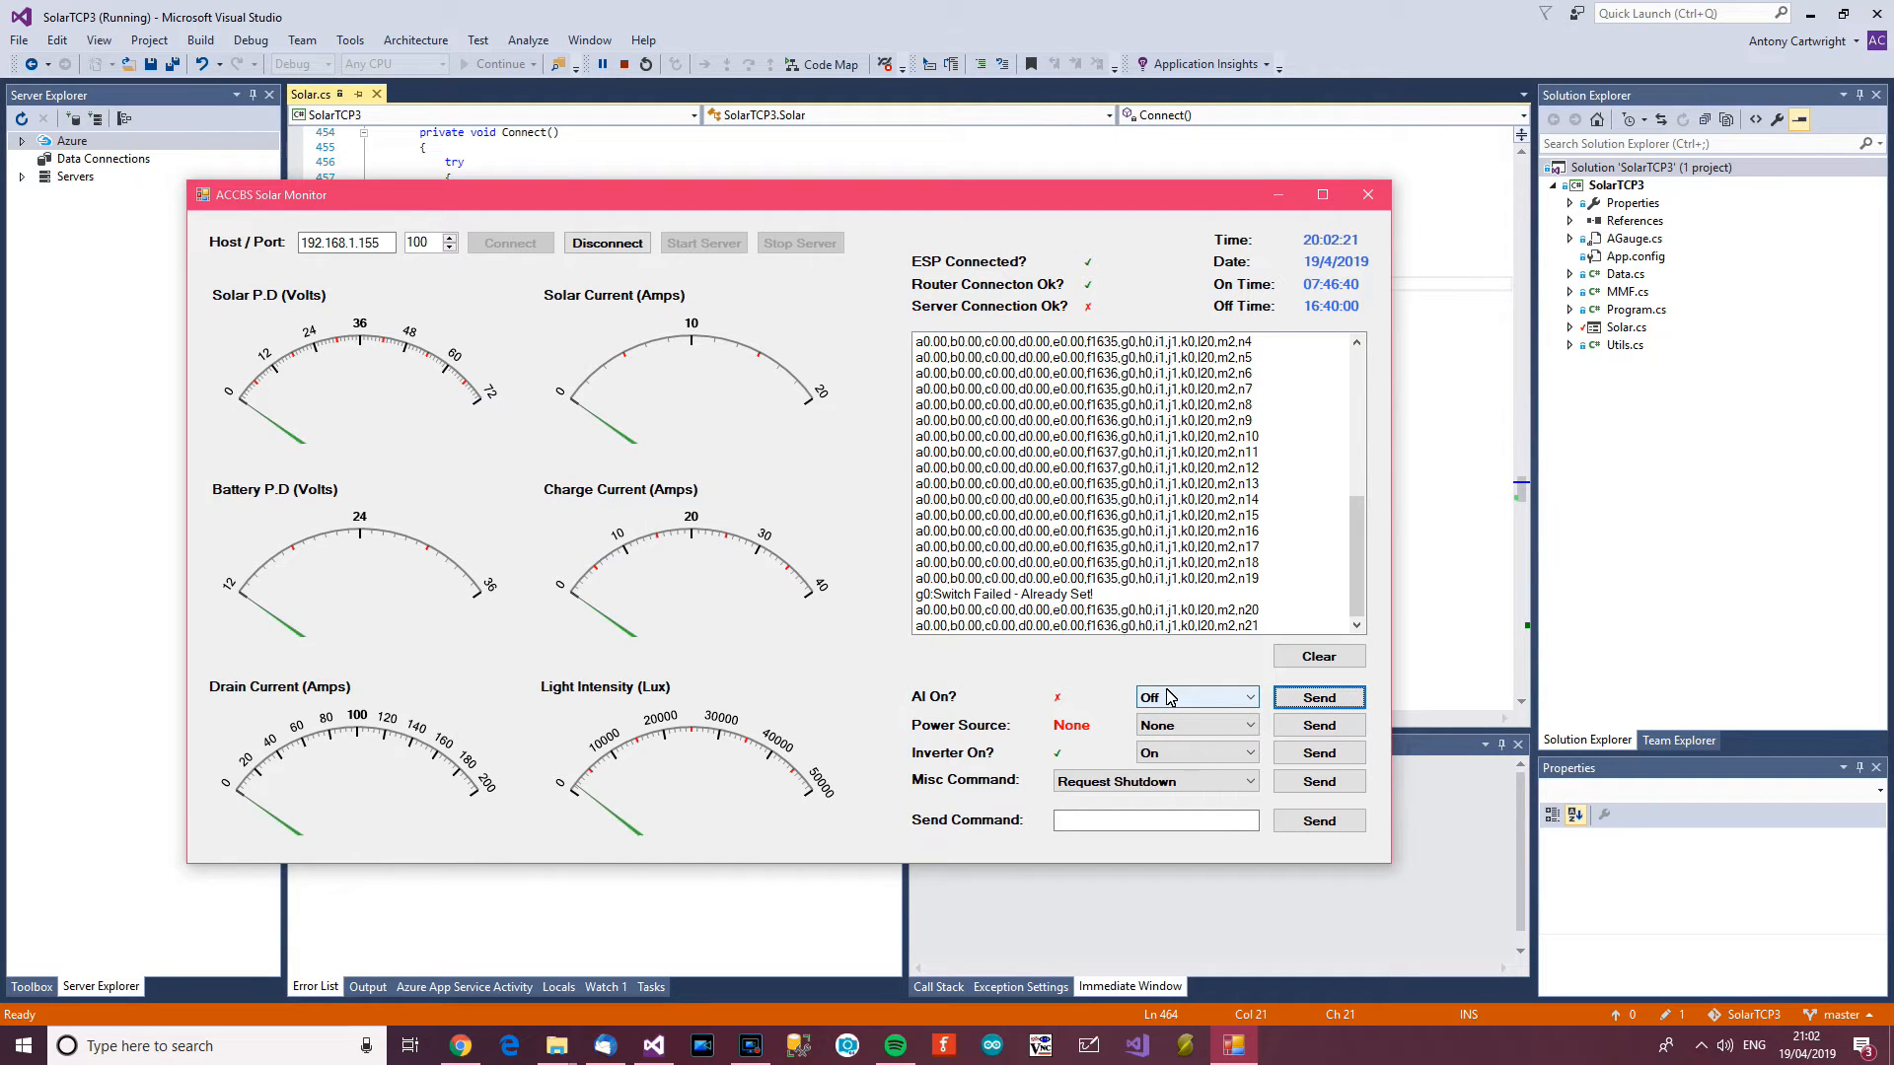
left_click(1246, 696)
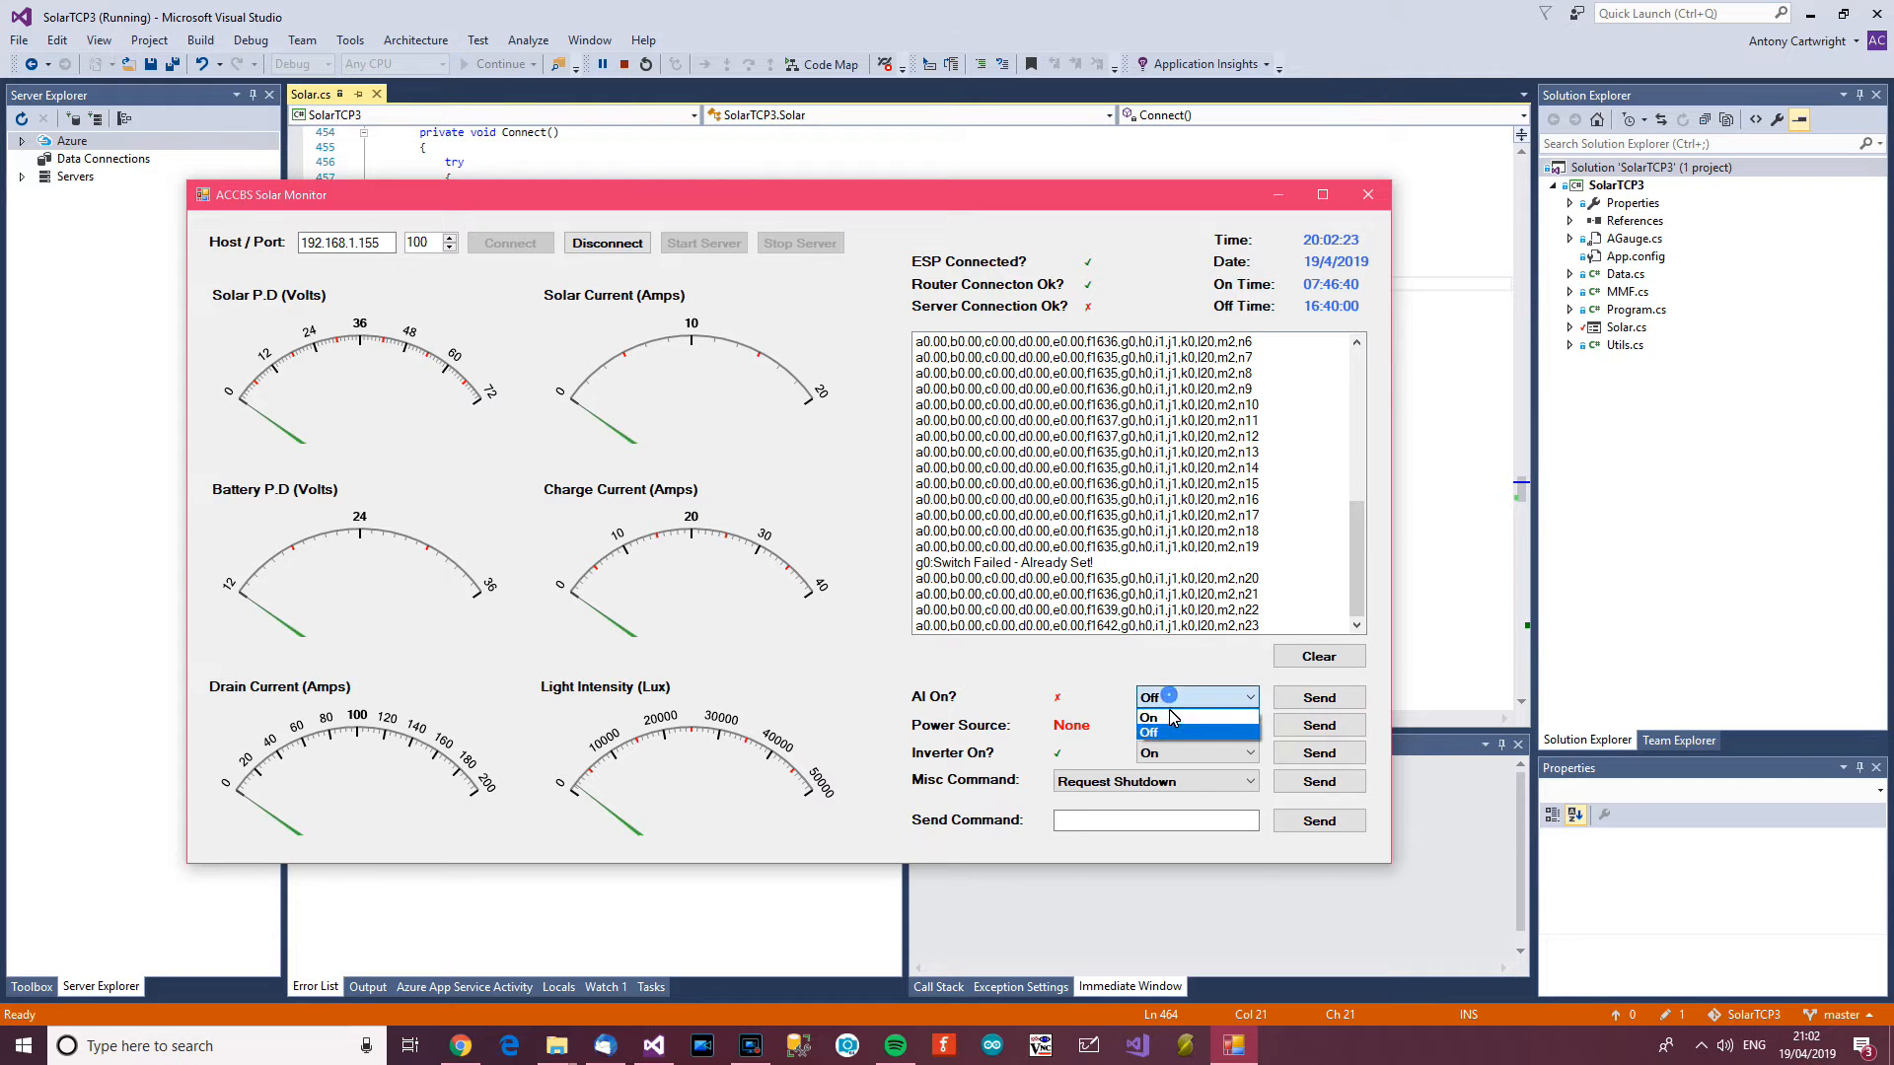
left_click(1148, 716)
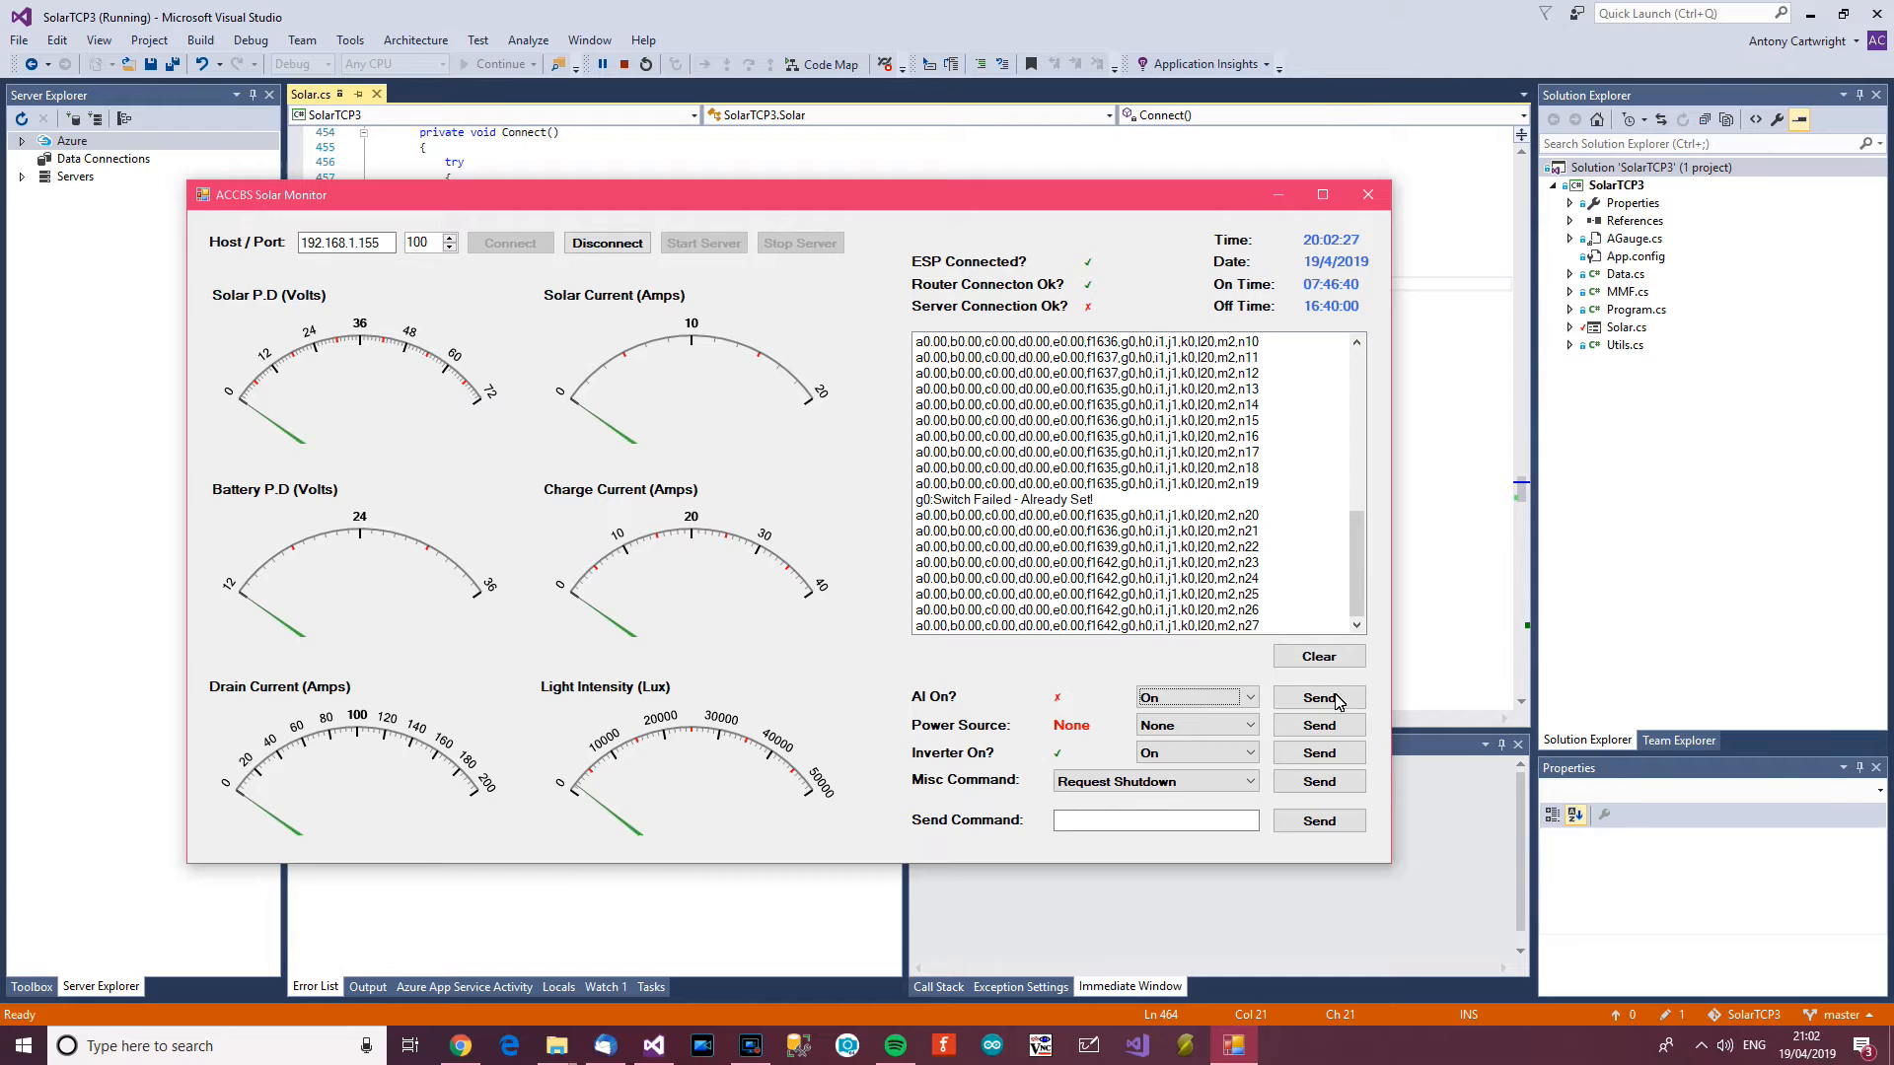
left_click(1320, 696)
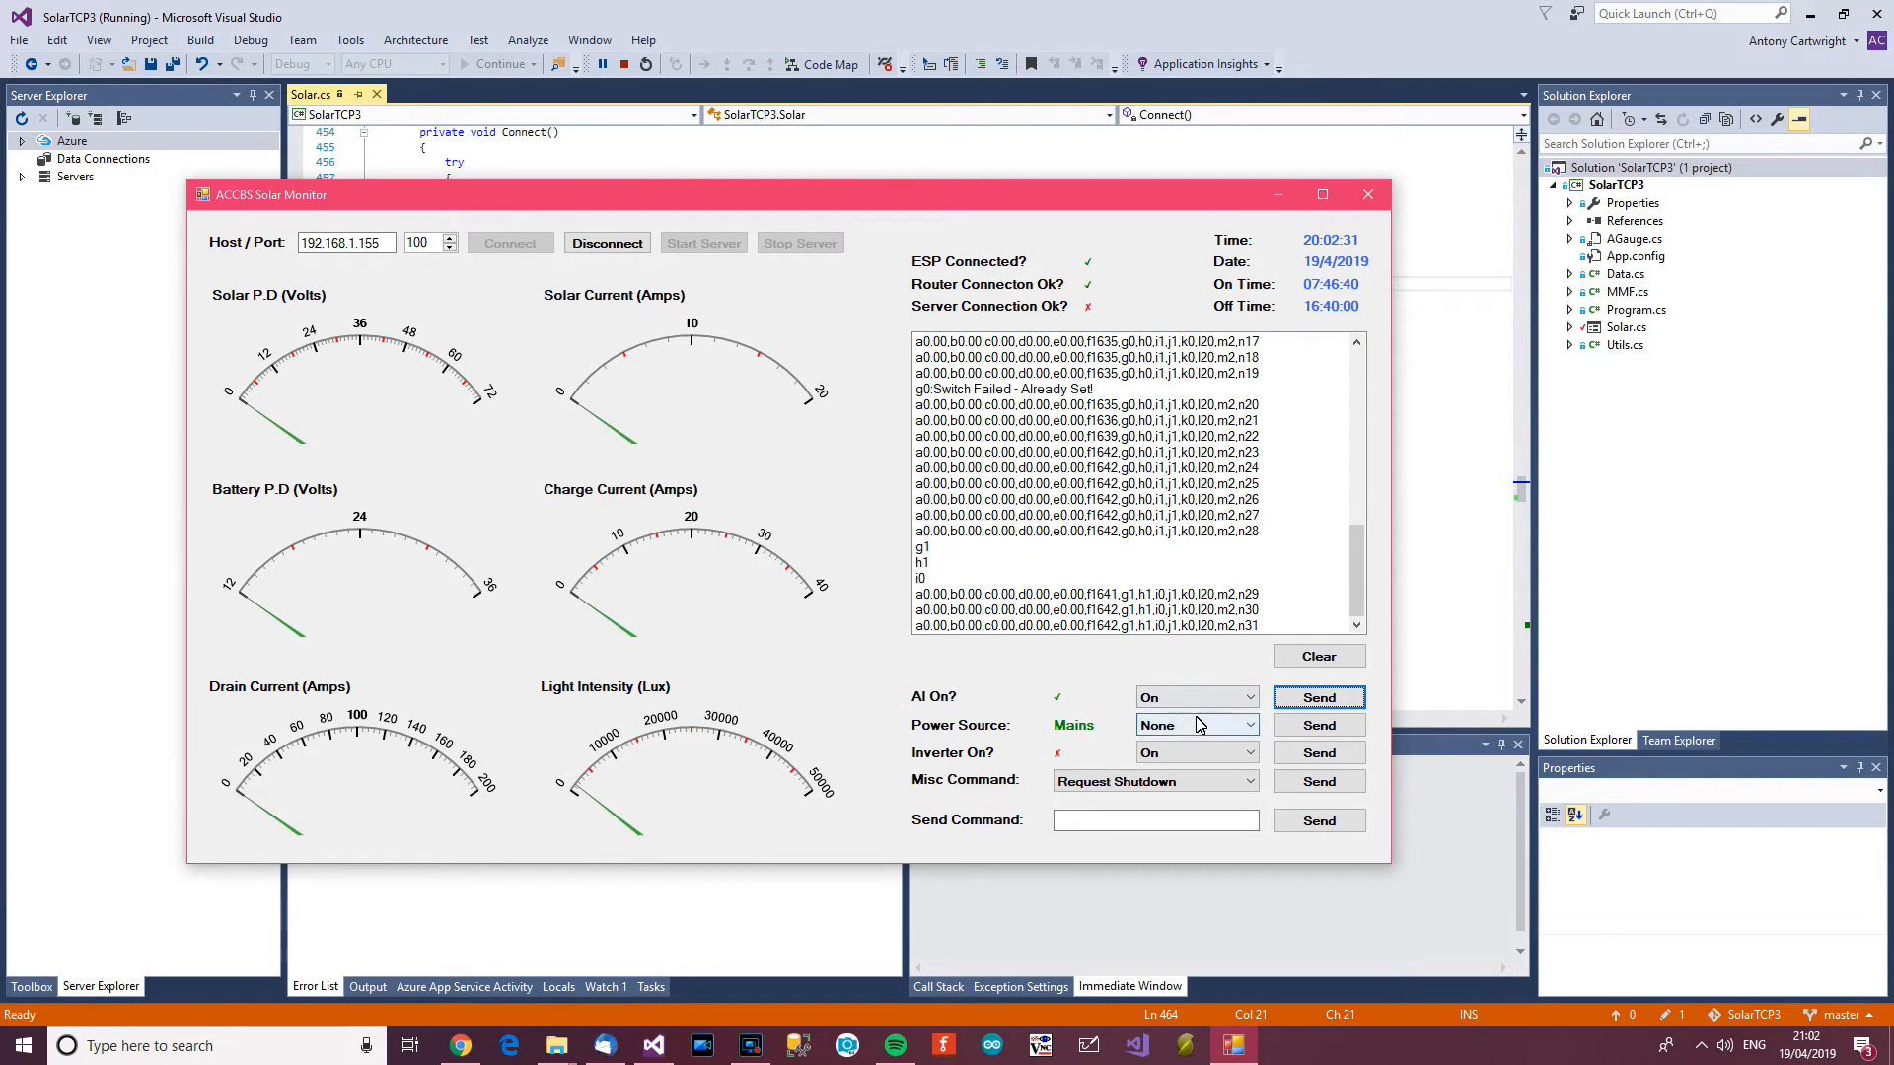
Adjust the AI and power-source choices again, leaving AI set back to Off.
left_click(1247, 724)
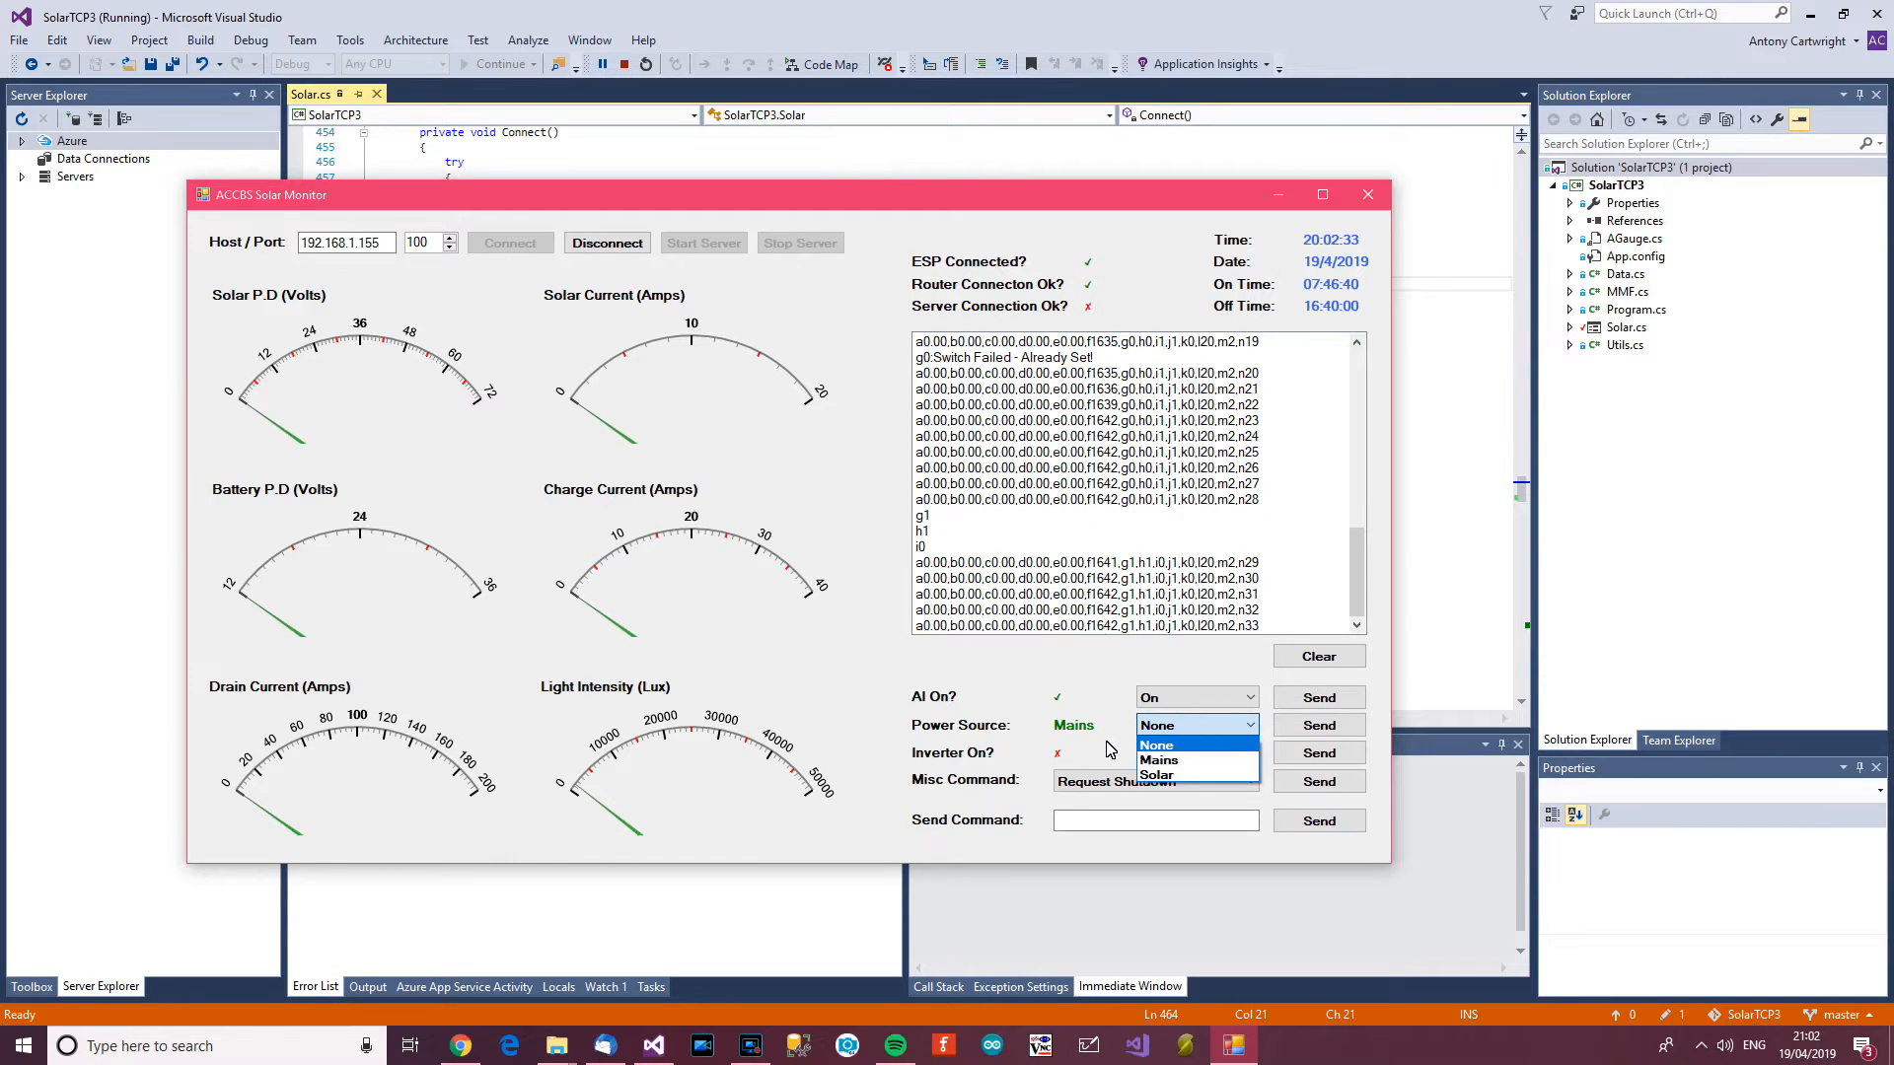
left_click(1247, 696)
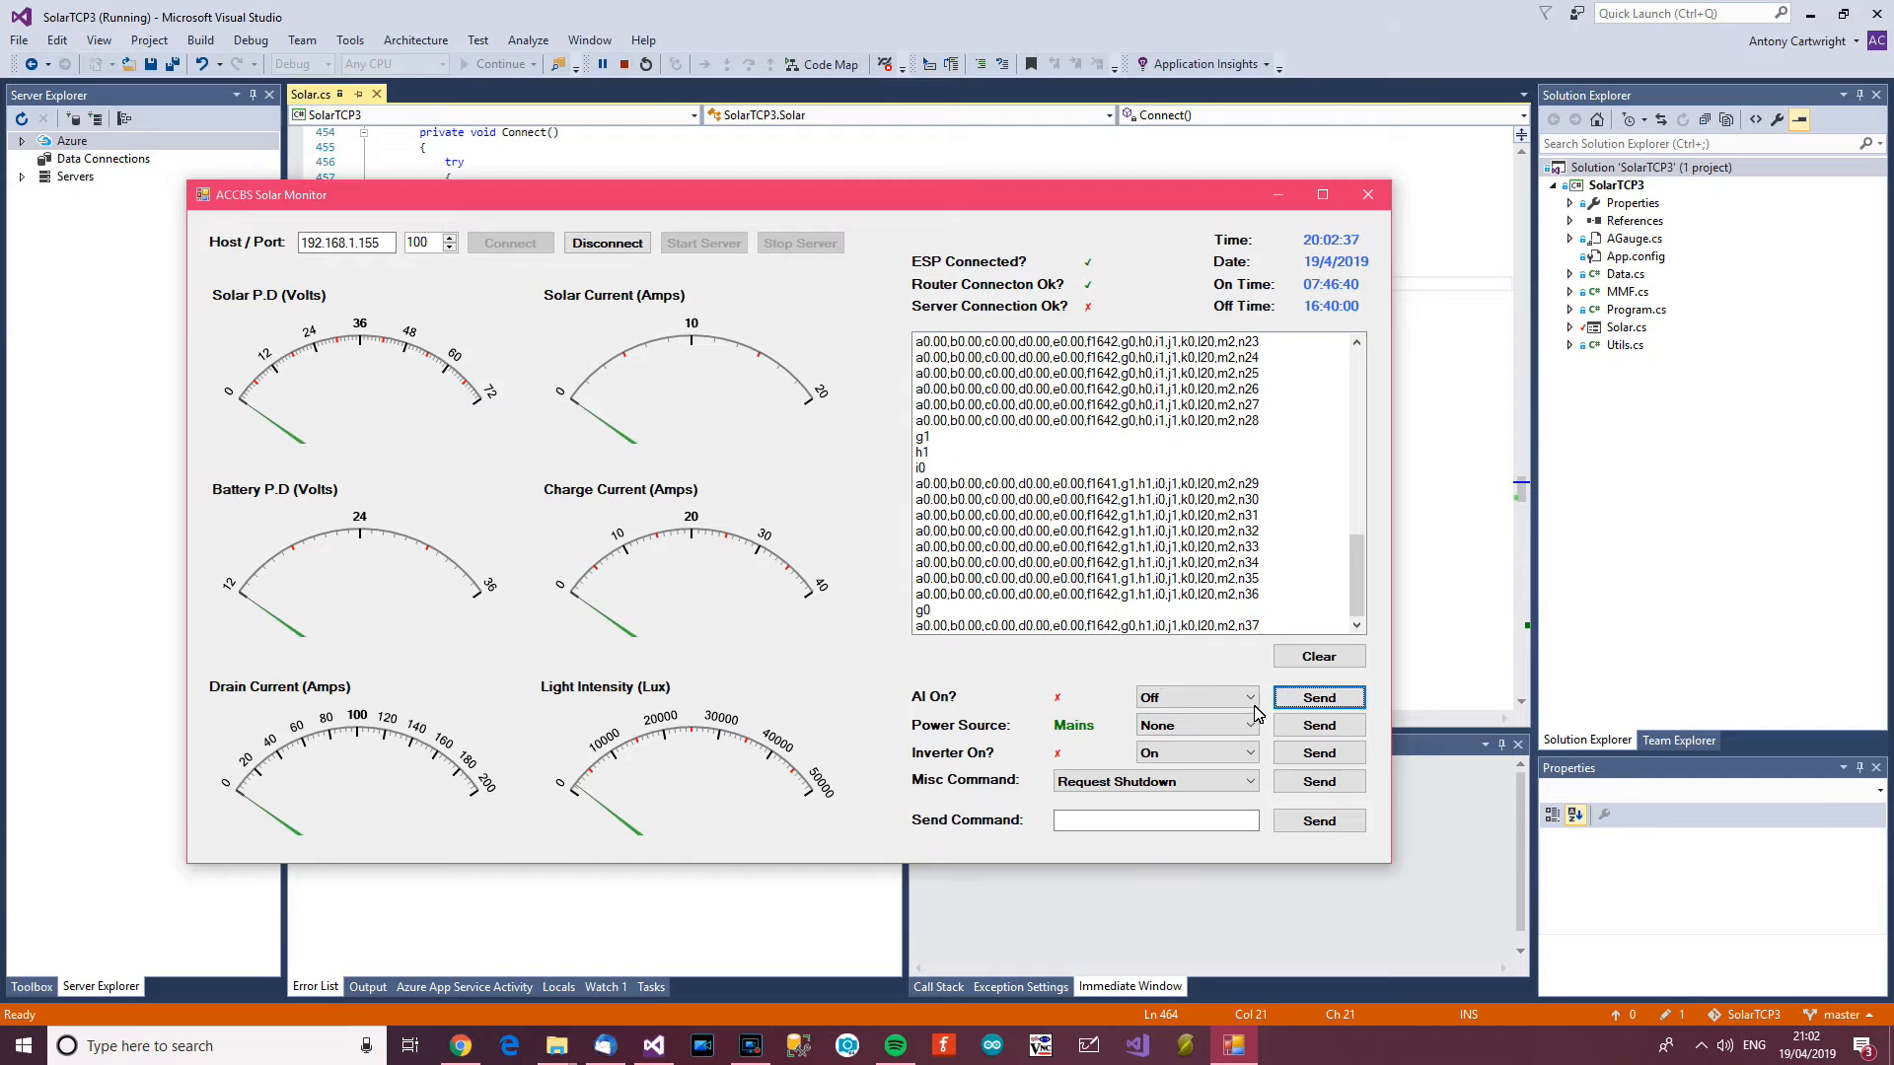
left_click(1247, 724)
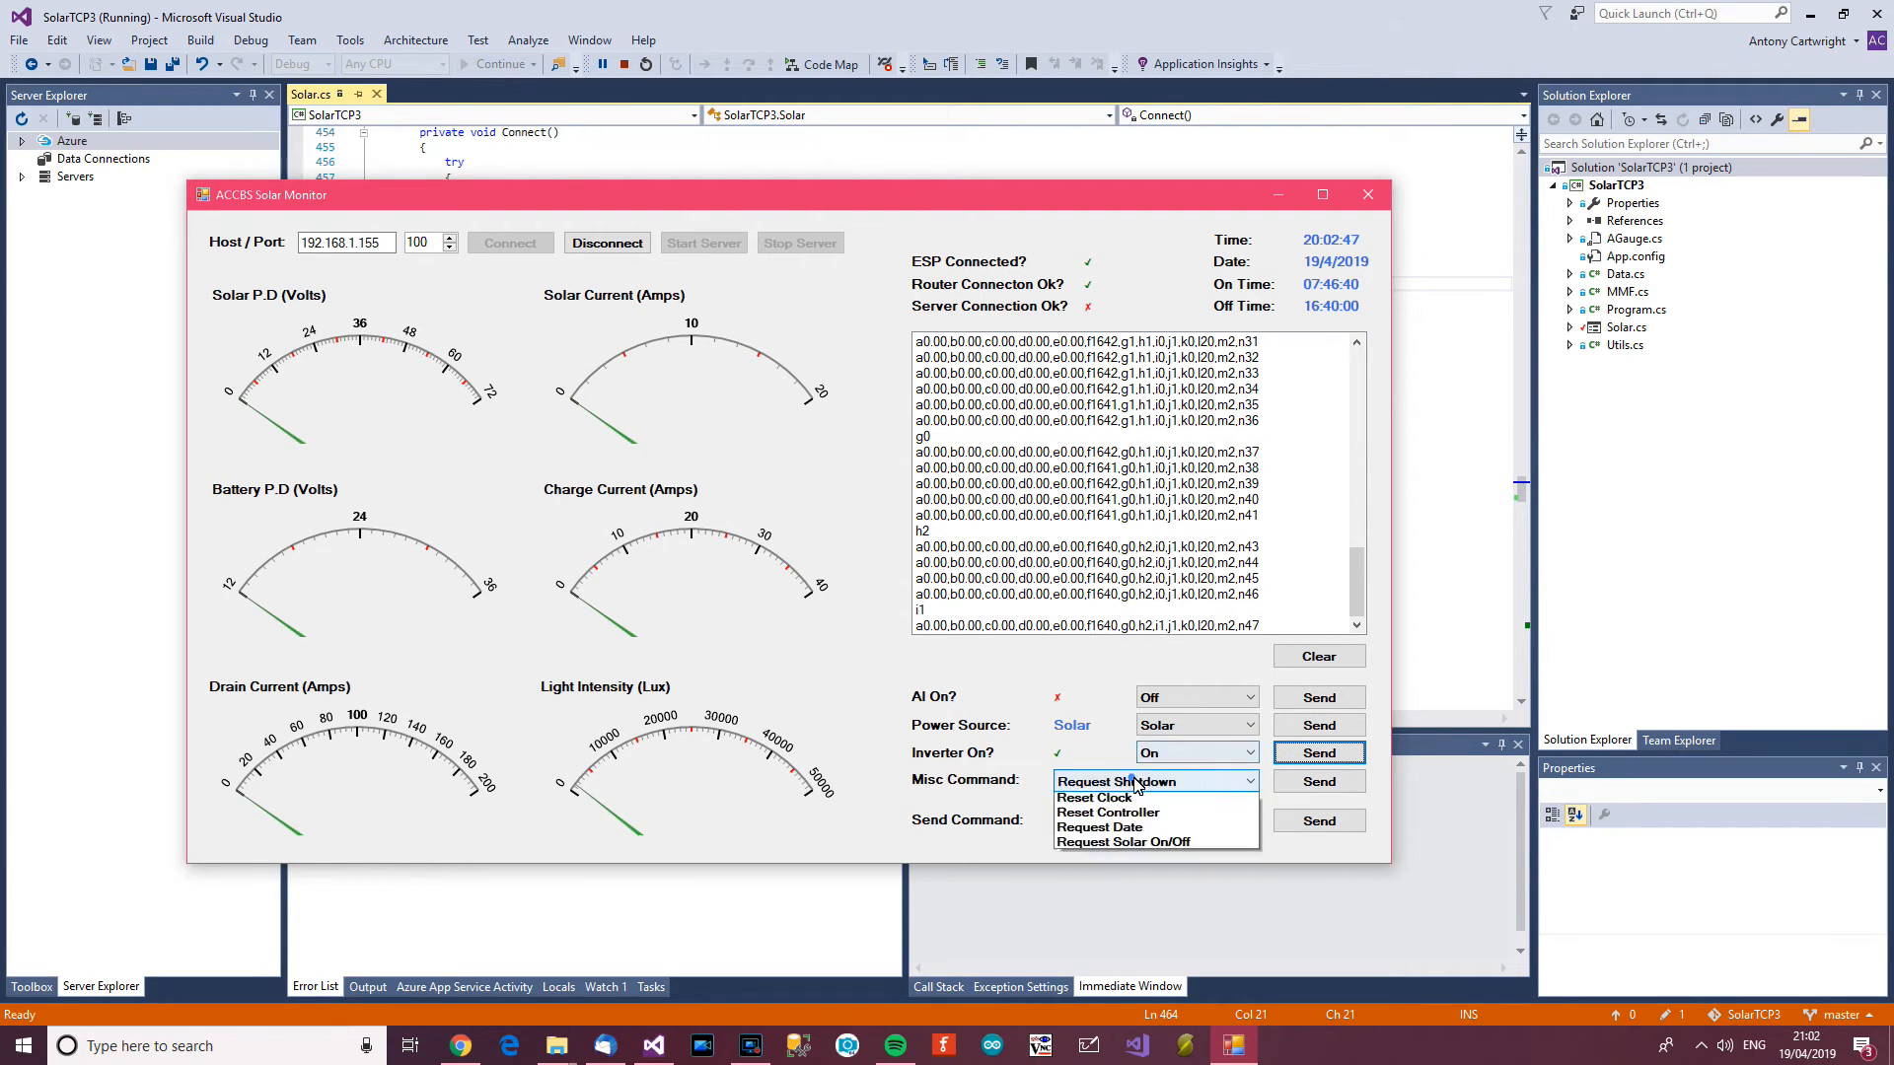
mouse_move(1107, 831)
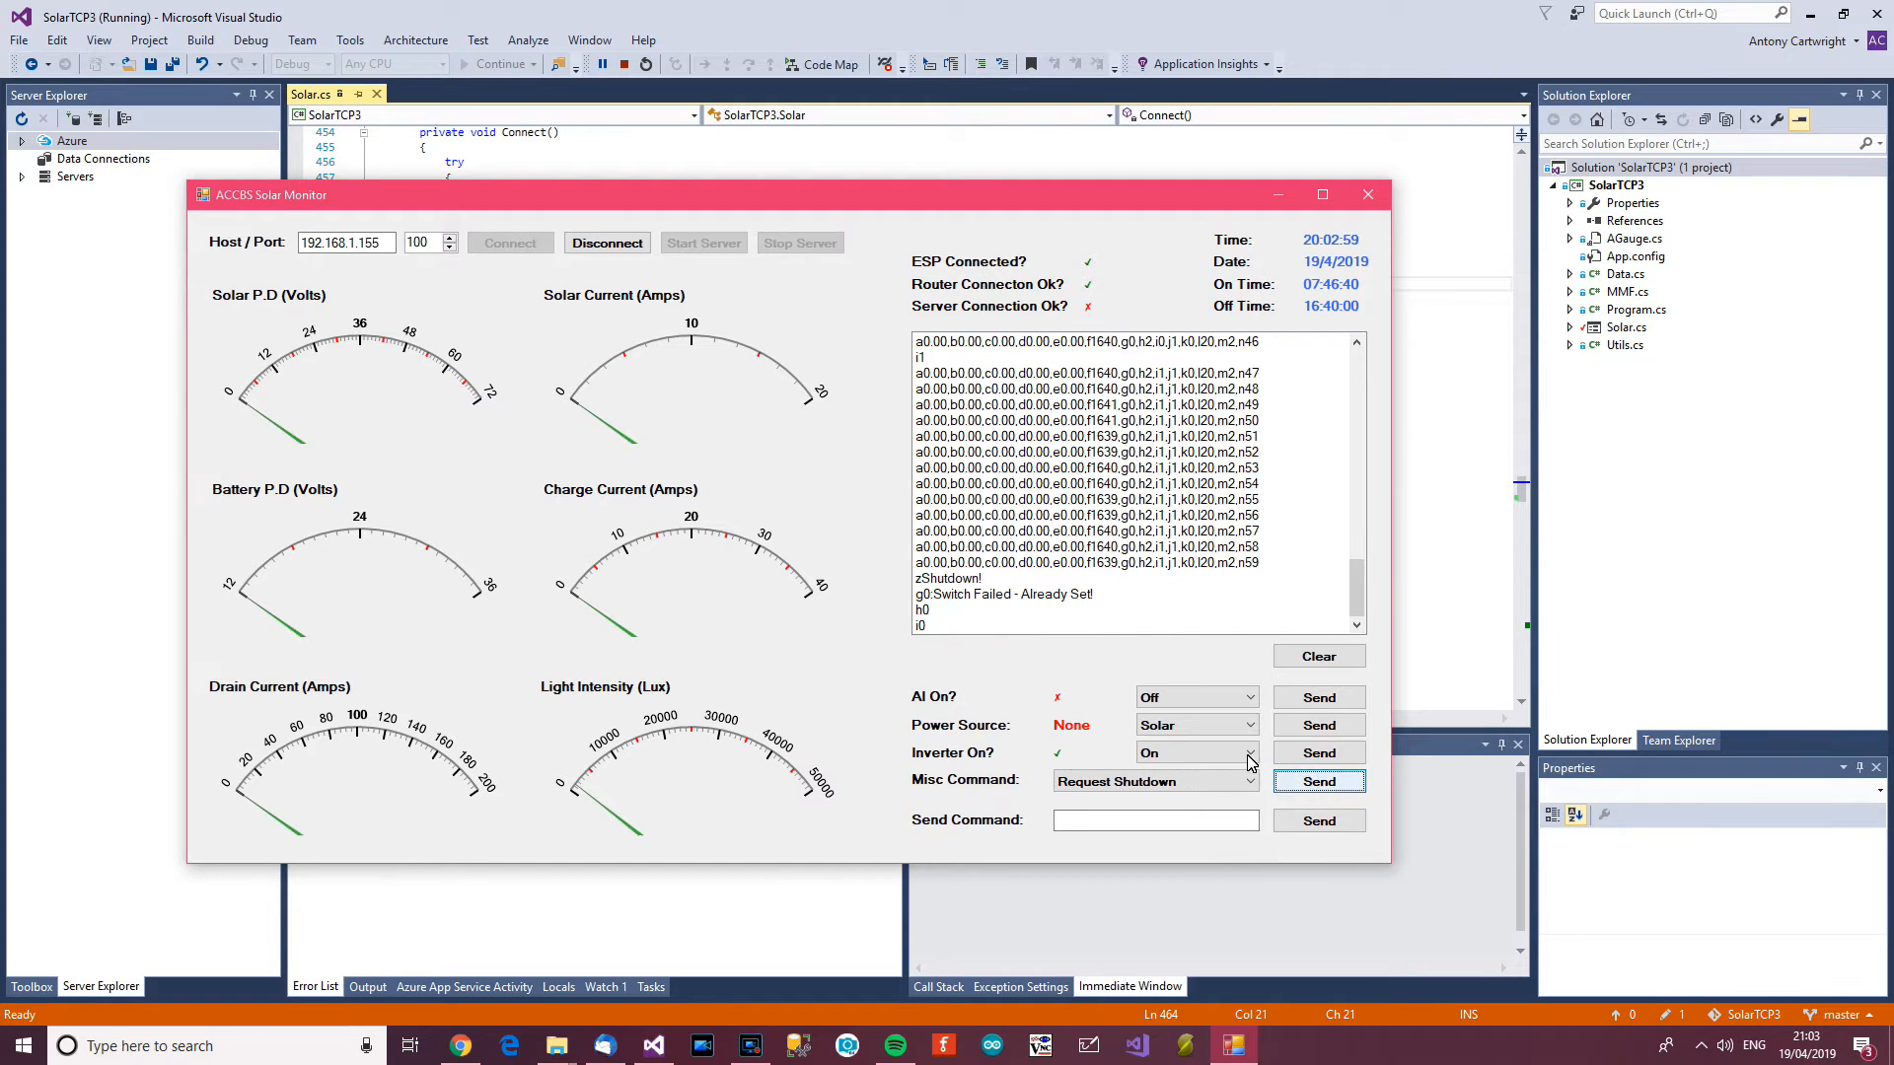
Send the Solar power-source setting, then issue a Request Shutdown misc command.
left_click(1318, 751)
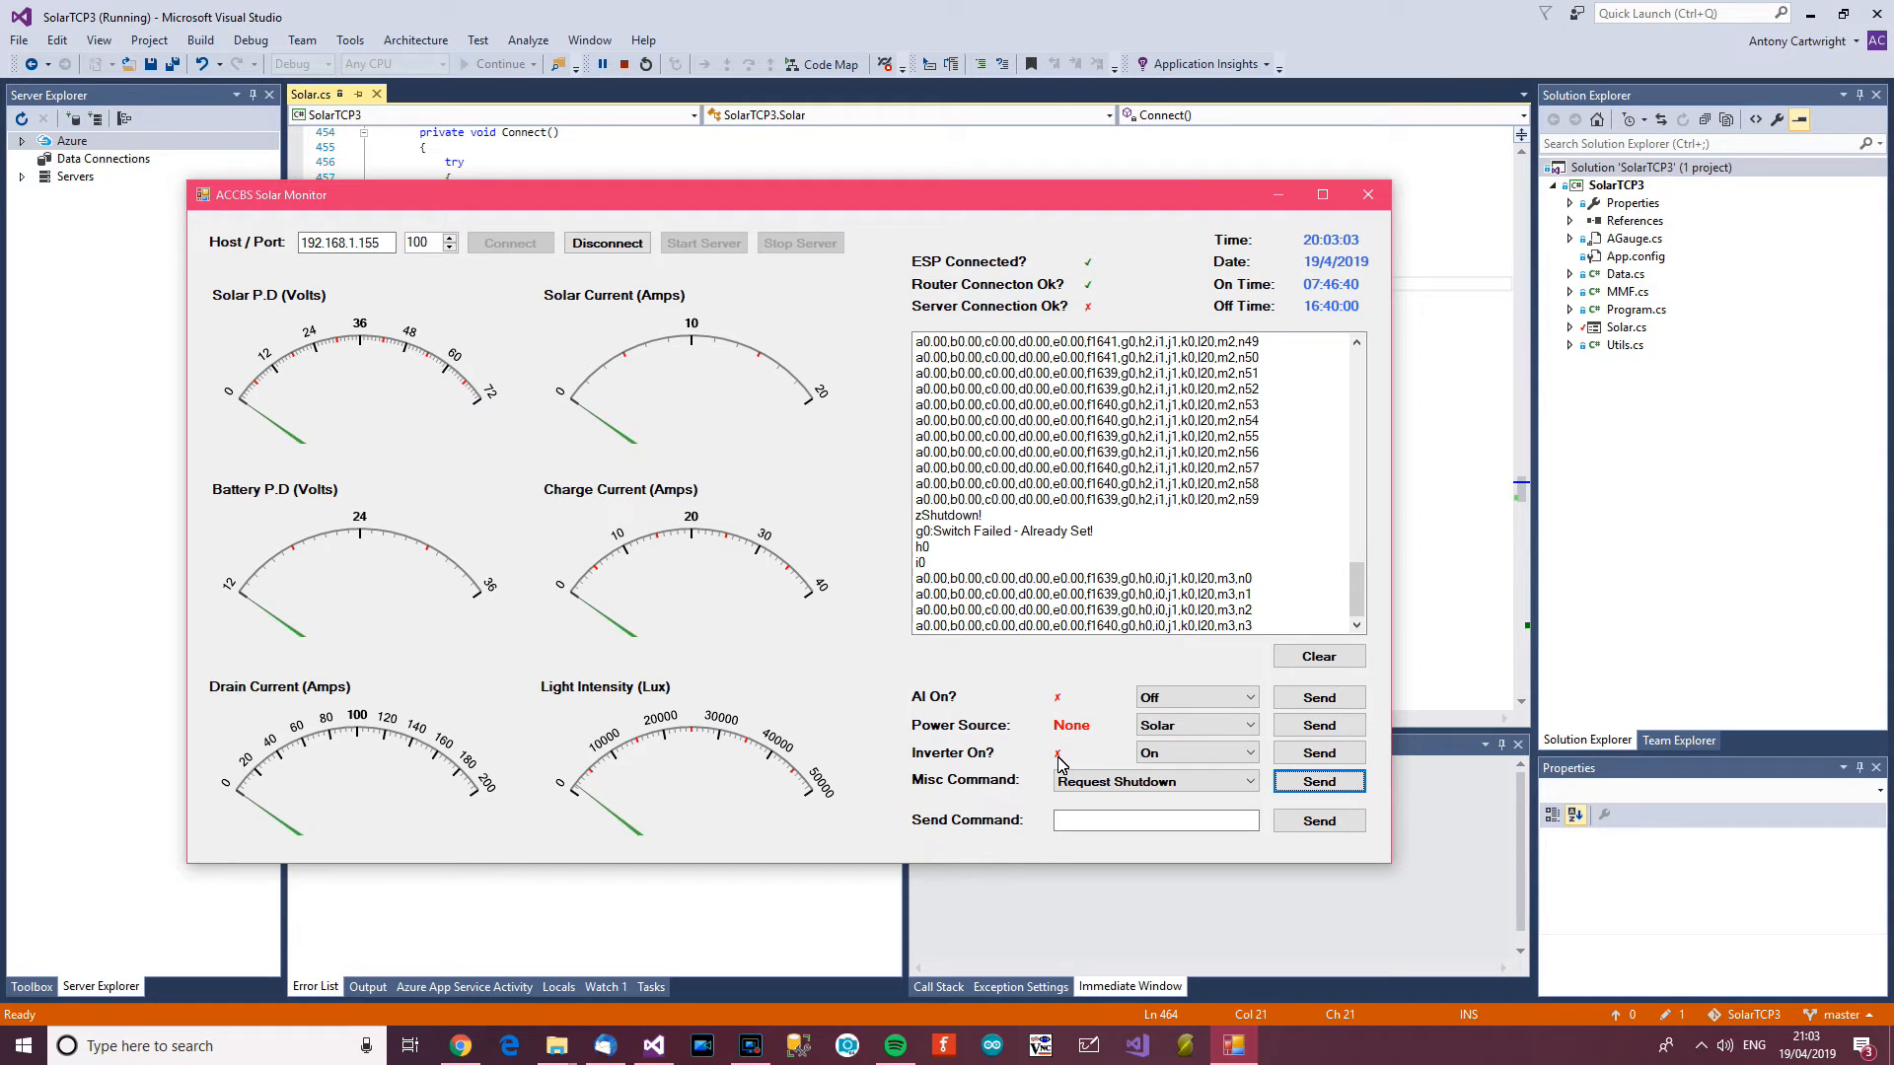
left_click(1193, 697)
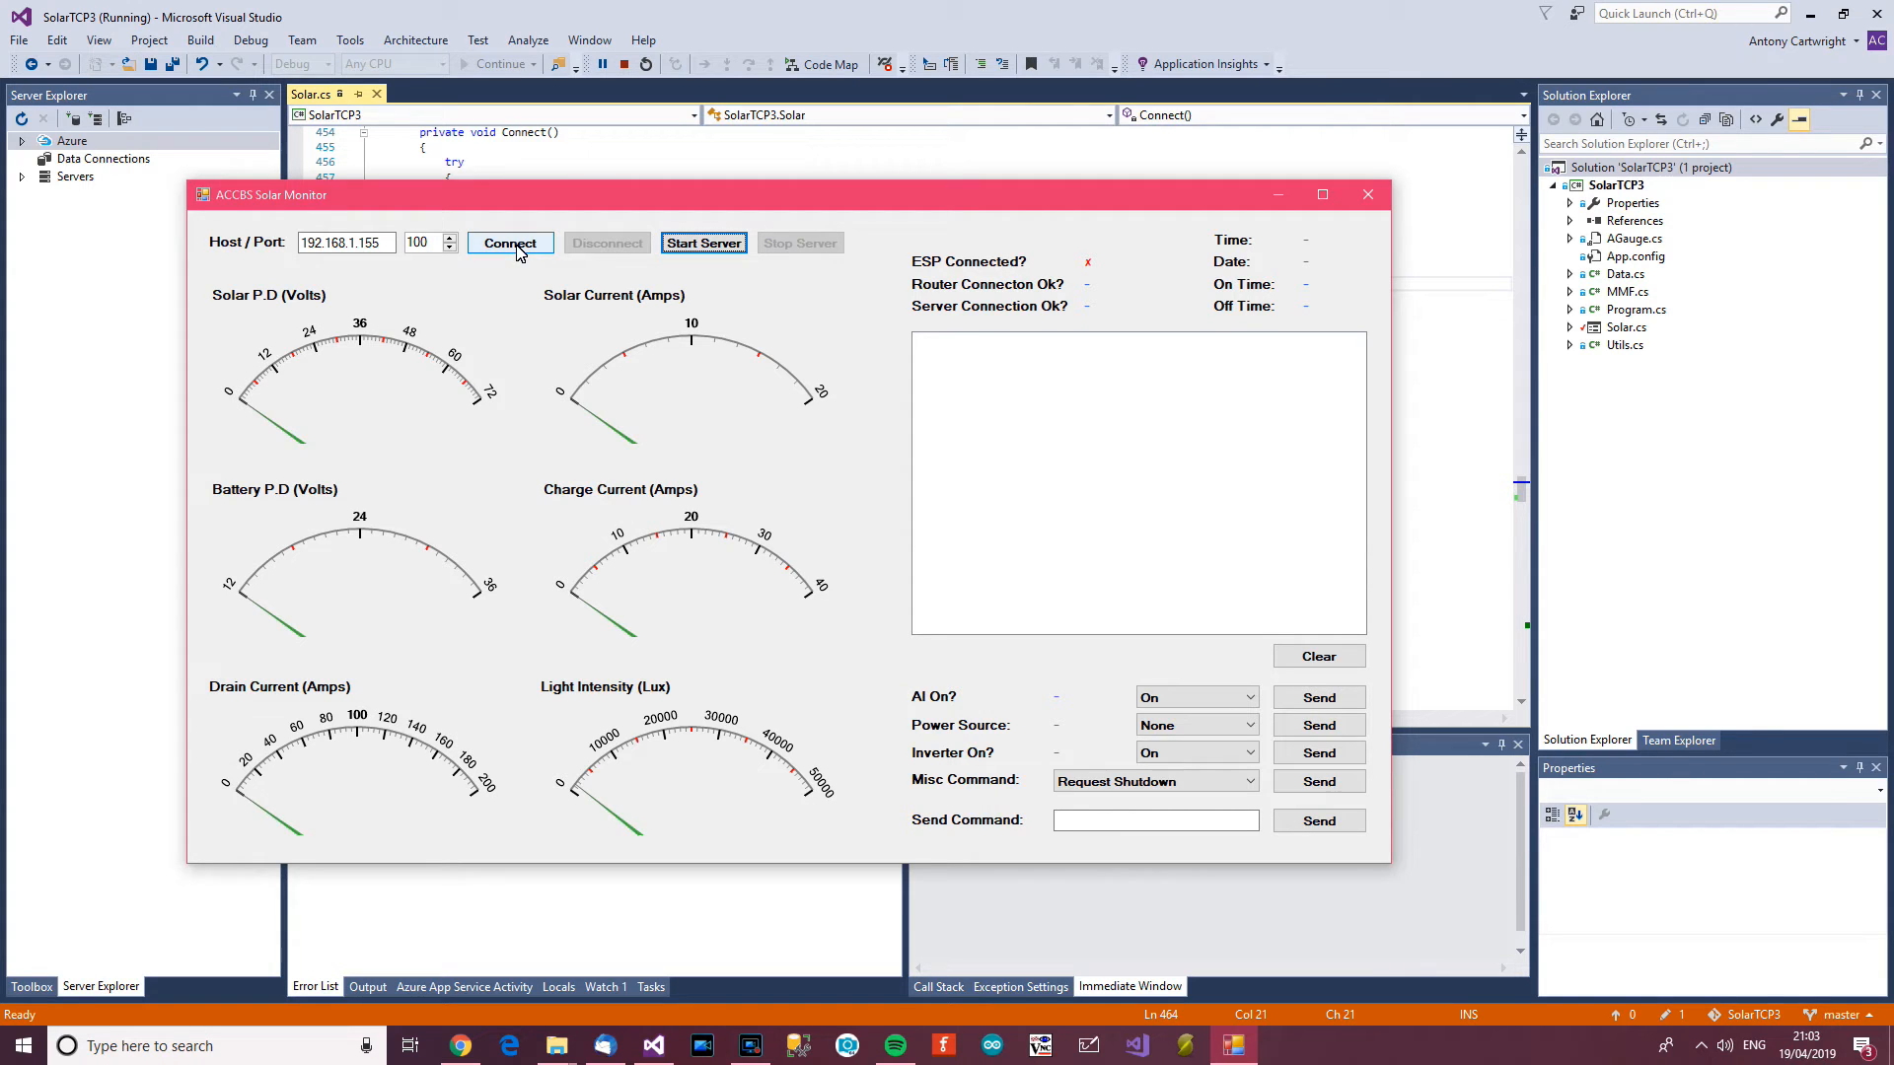
left_click(509, 242)
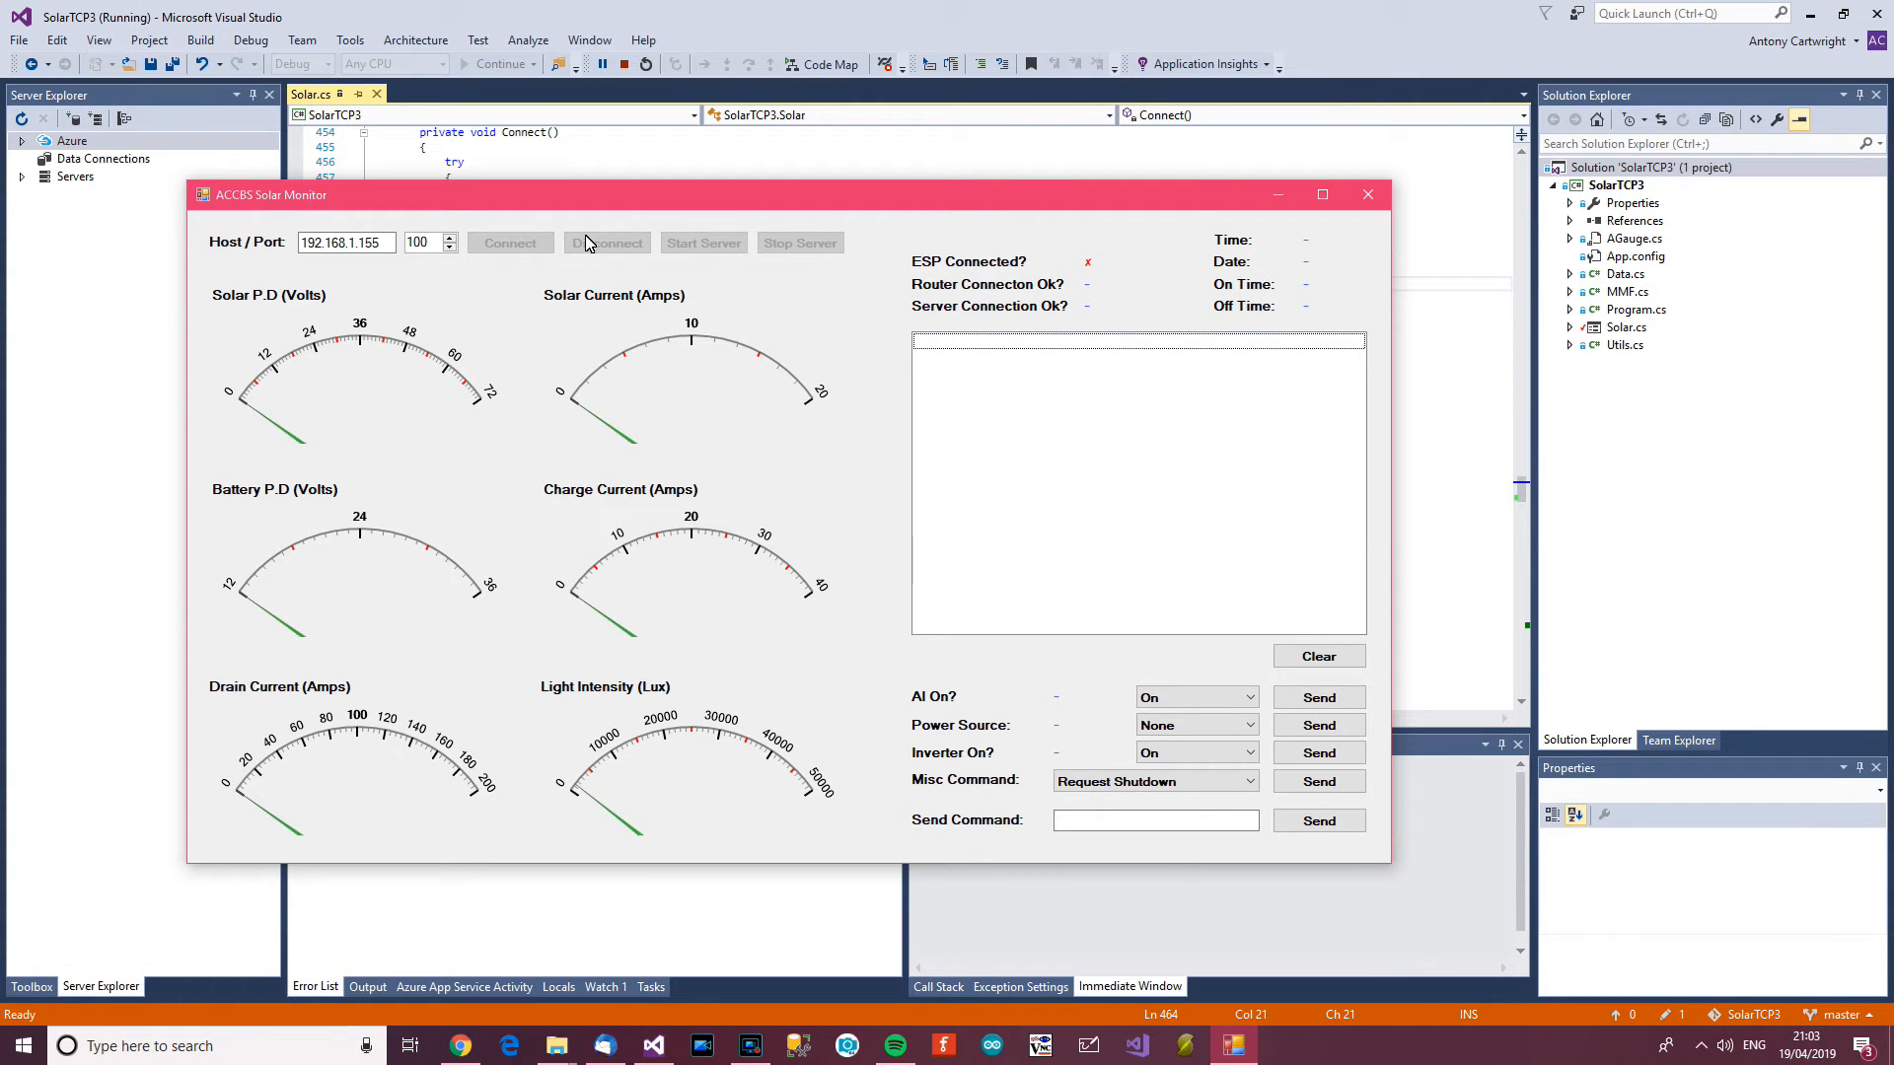
left_click(509, 243)
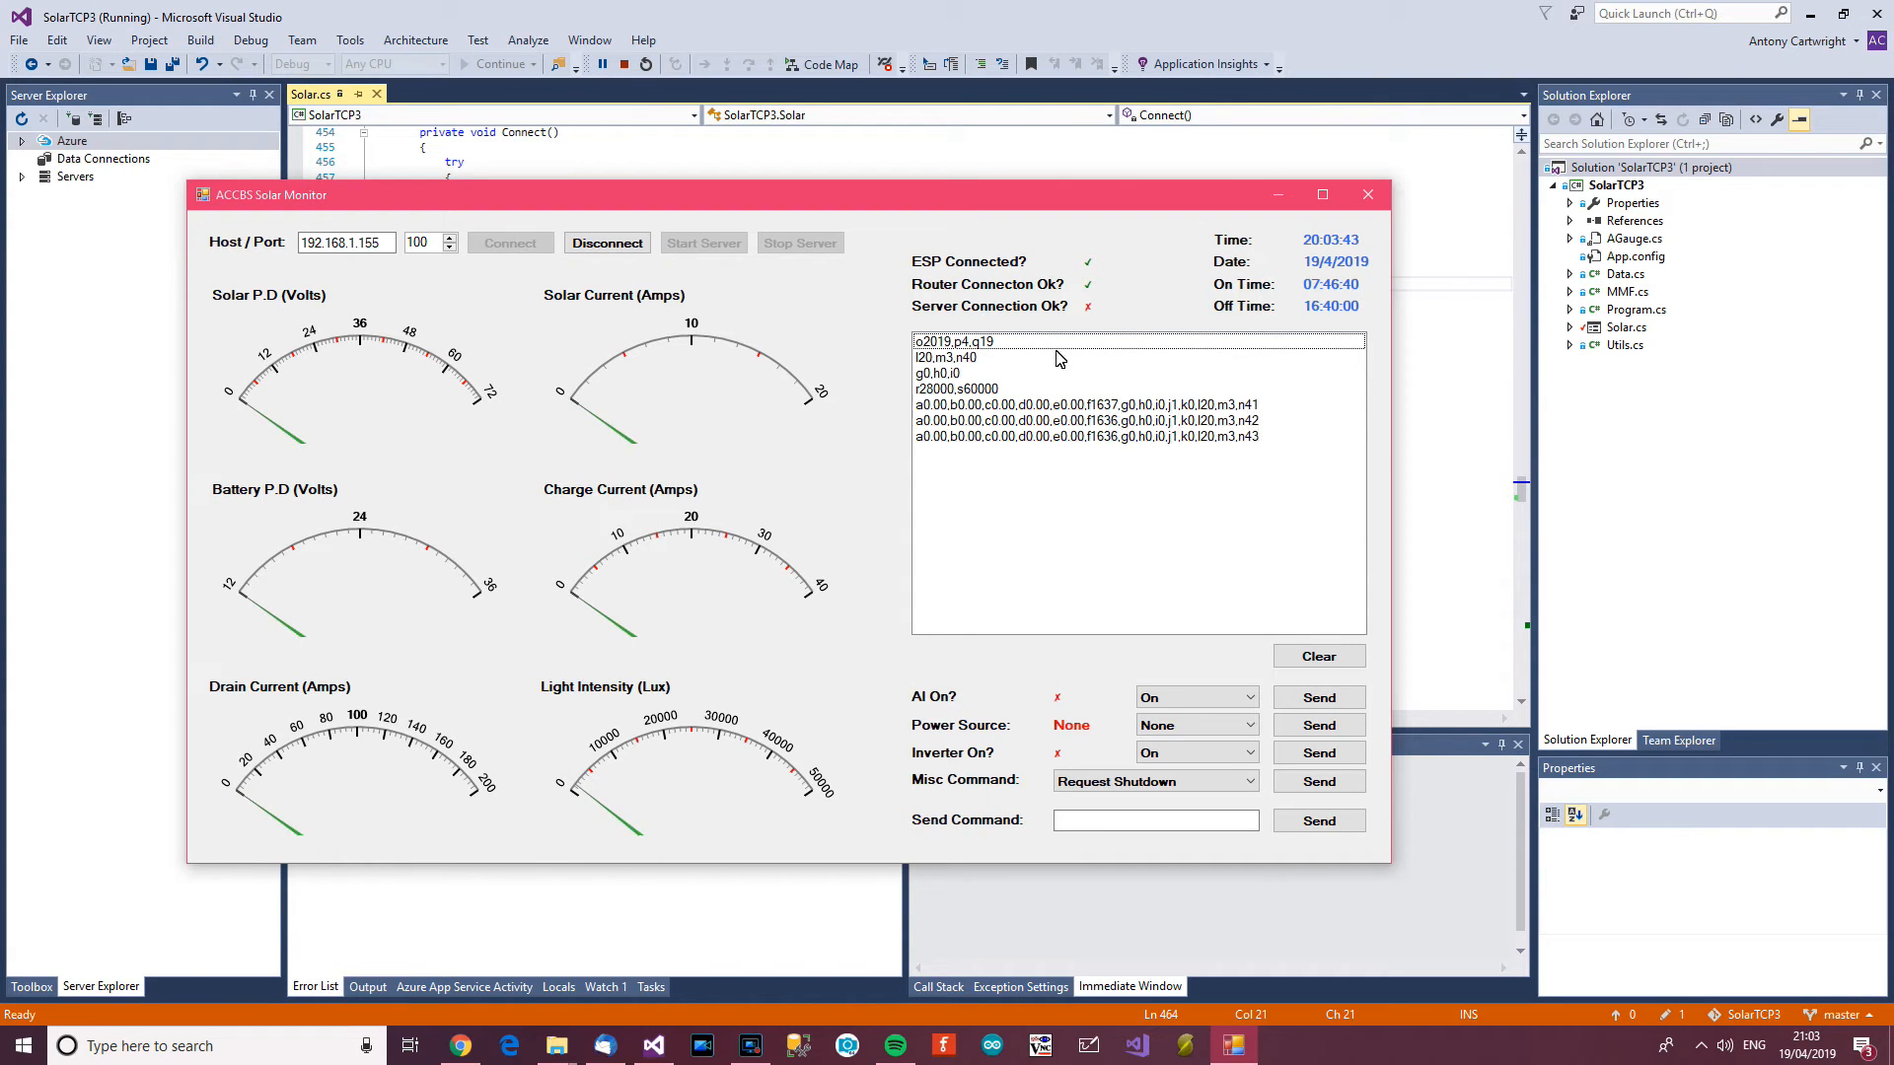
left_click(605, 243)
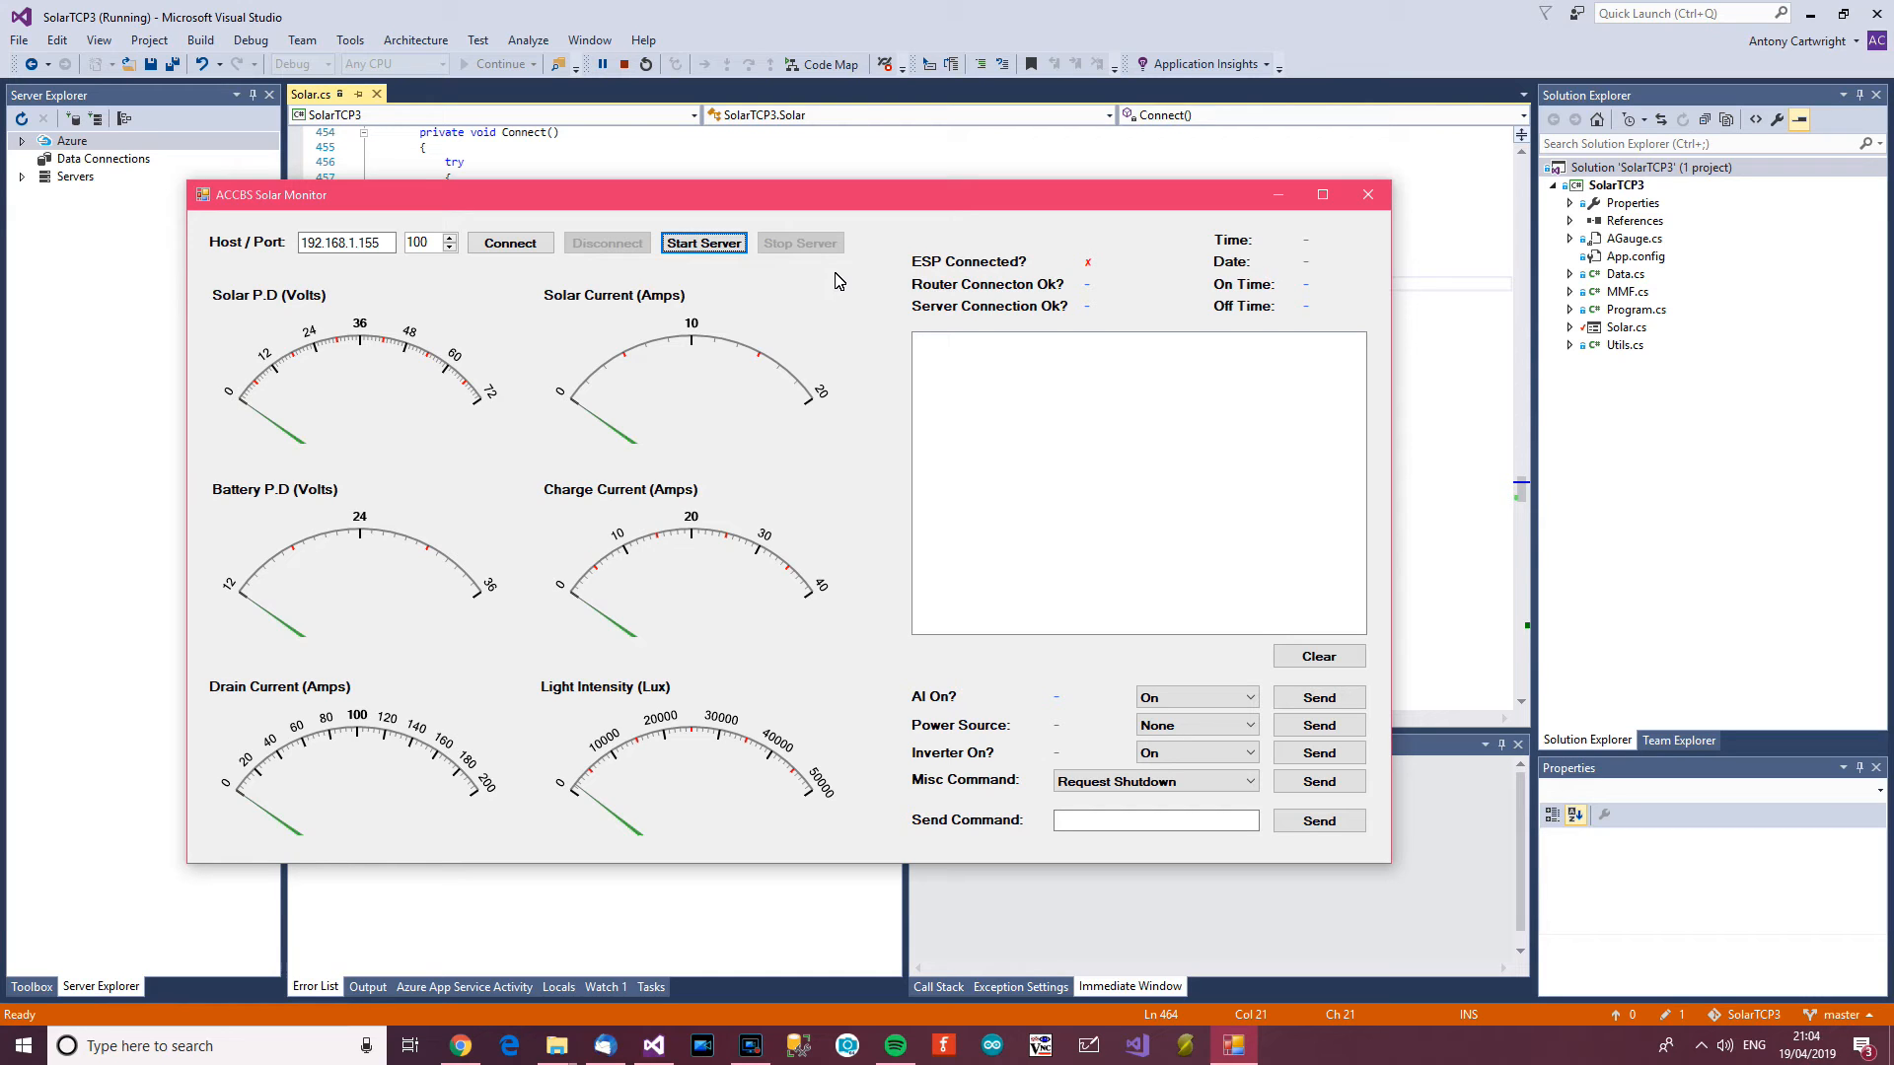
mouse_move(913, 215)
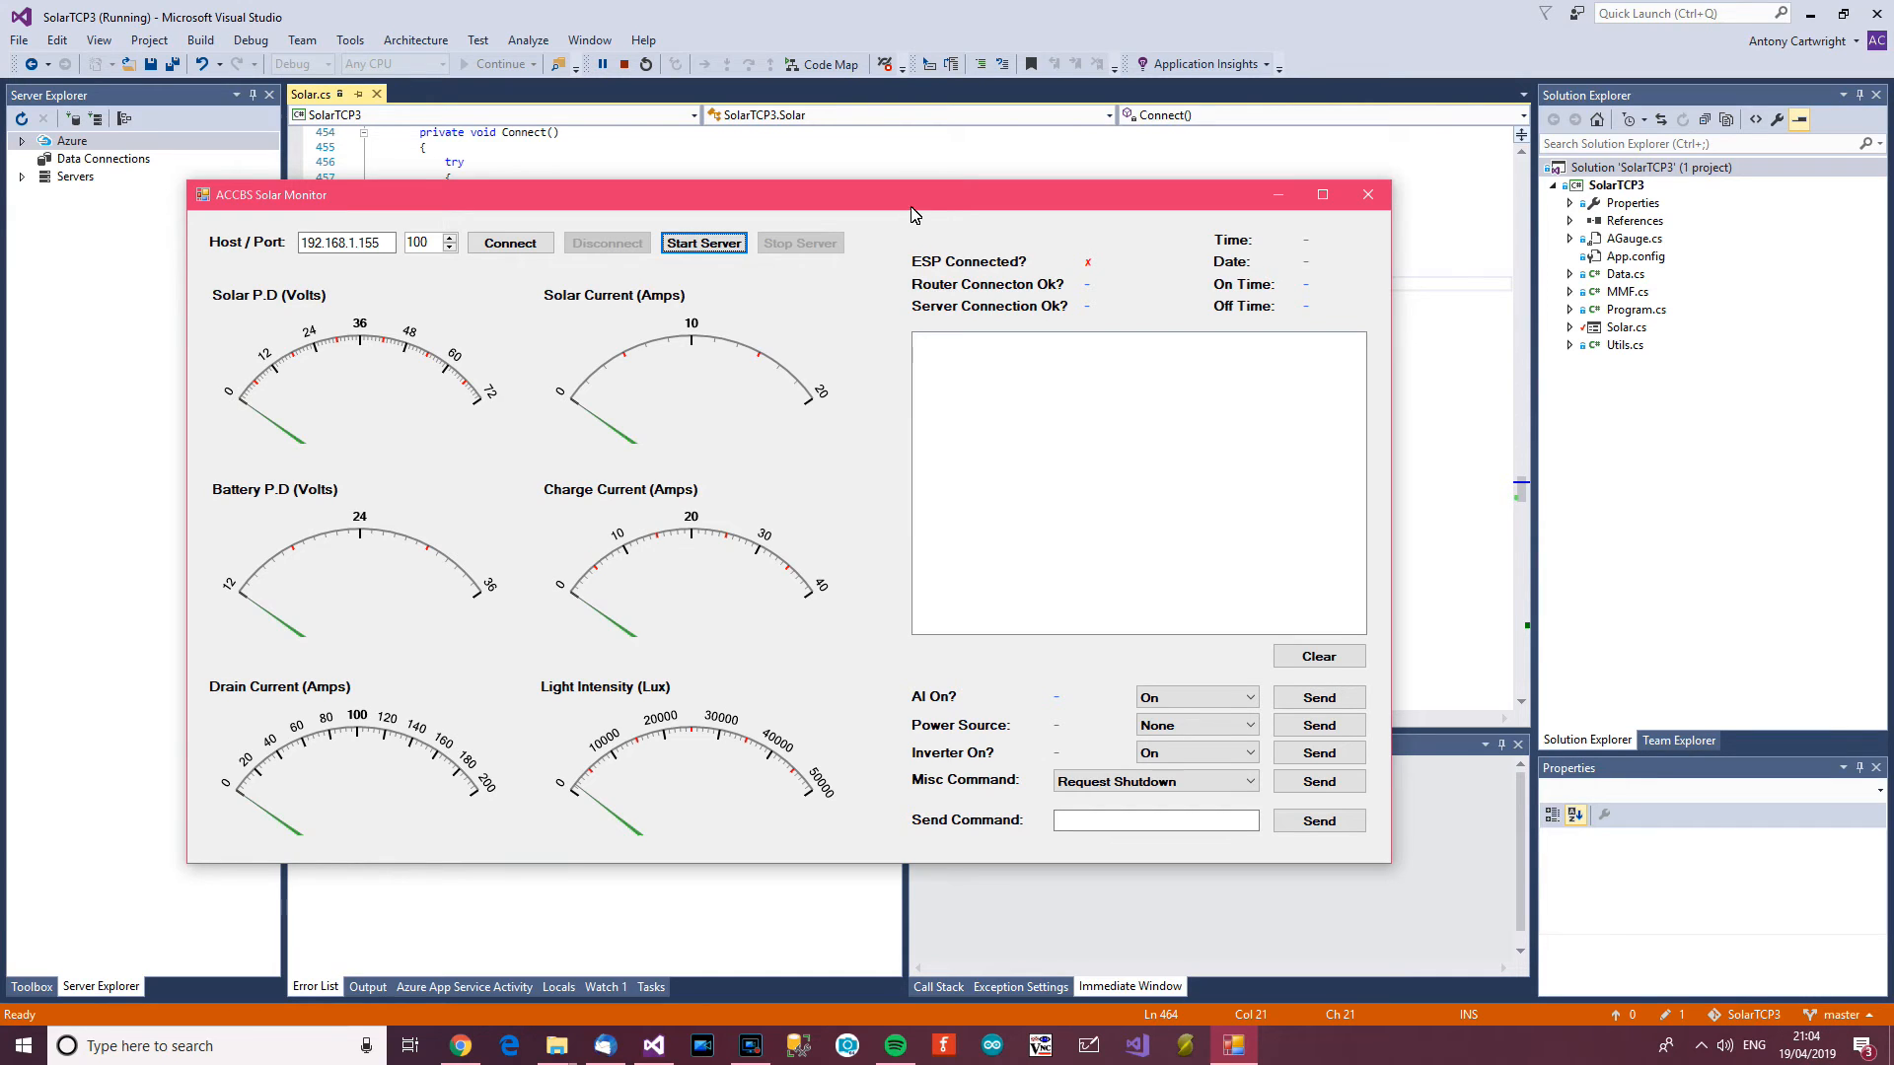